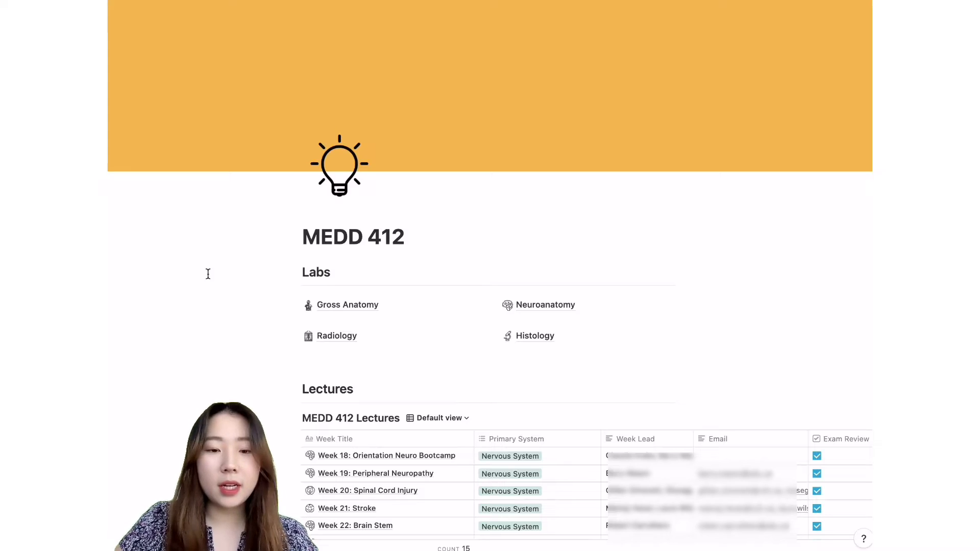
Scroll down to Labs and open the Gross Anatomy page with its eight-session table
{"action": "scroll", "scroll_direction": "down", "scroll_amount": 3}
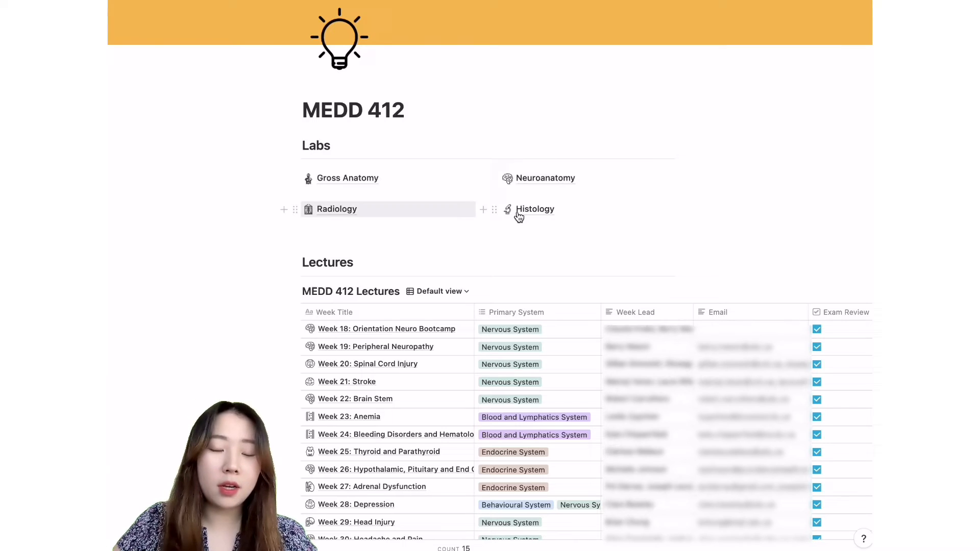
{"action": "scroll", "scroll_direction": "down", "scroll_amount": 3}
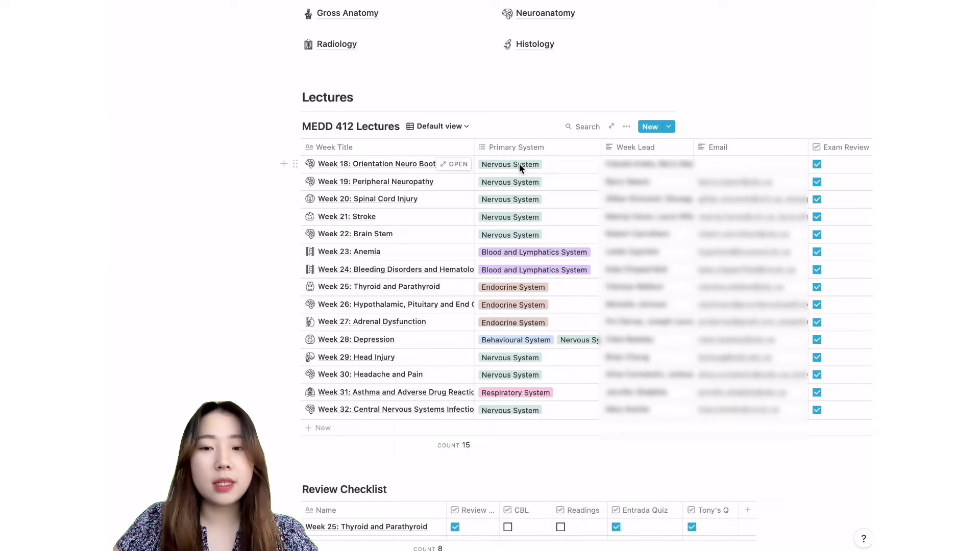
{"action": "mouse_move", "coordinate": [511, 298]}
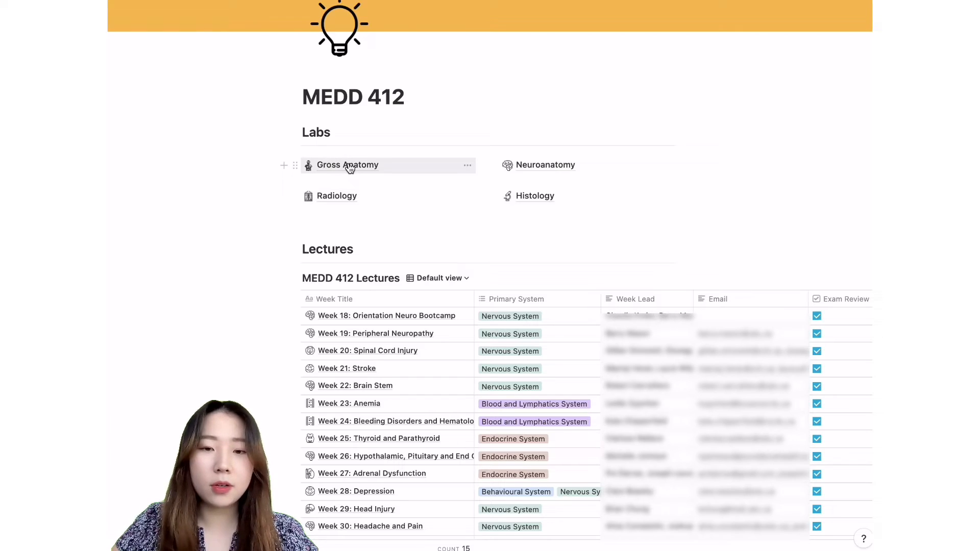
{"action": "left_click", "coordinate": [347, 165]}
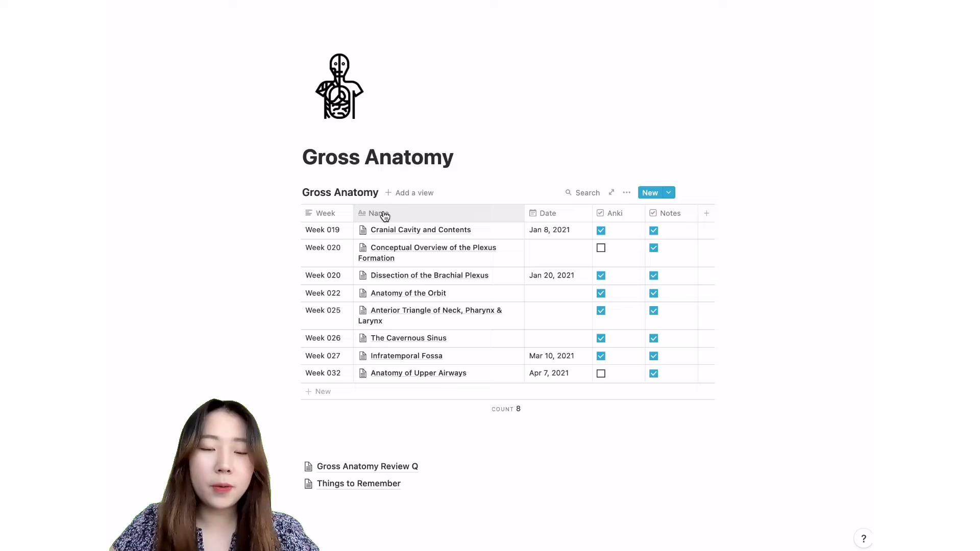
{"action": "mouse_move", "coordinate": [558, 337]}
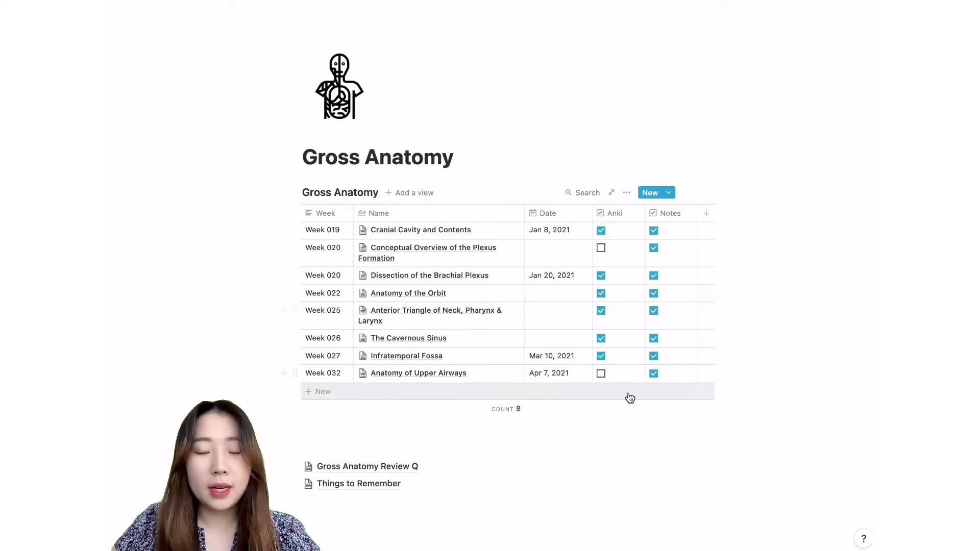
{"action": "mouse_move", "coordinate": [505, 232]}
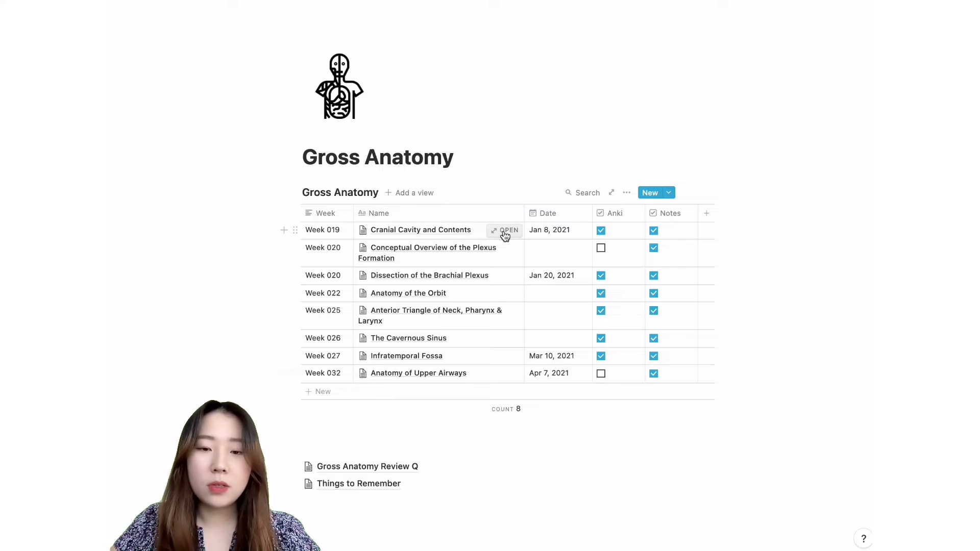
{"action": "left_click", "coordinate": [506, 230]}
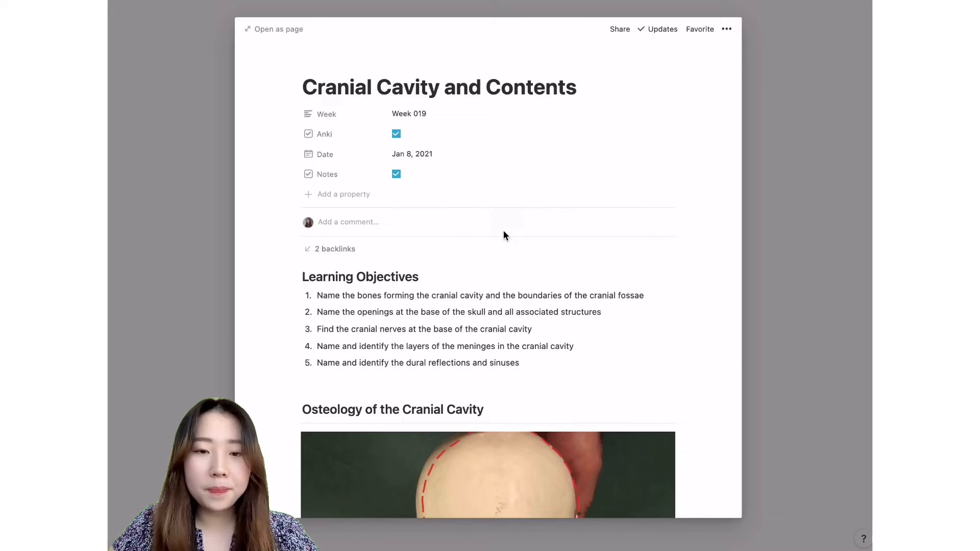
{"action": "scroll", "scroll_direction": "down", "scroll_amount": 3}
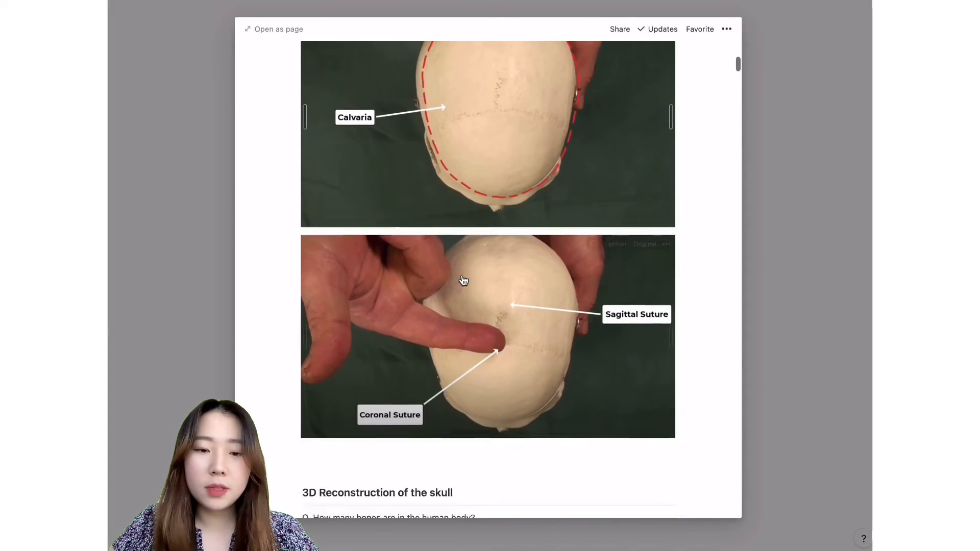
{"action": "scroll", "scroll_direction": "down", "scroll_amount": 3}
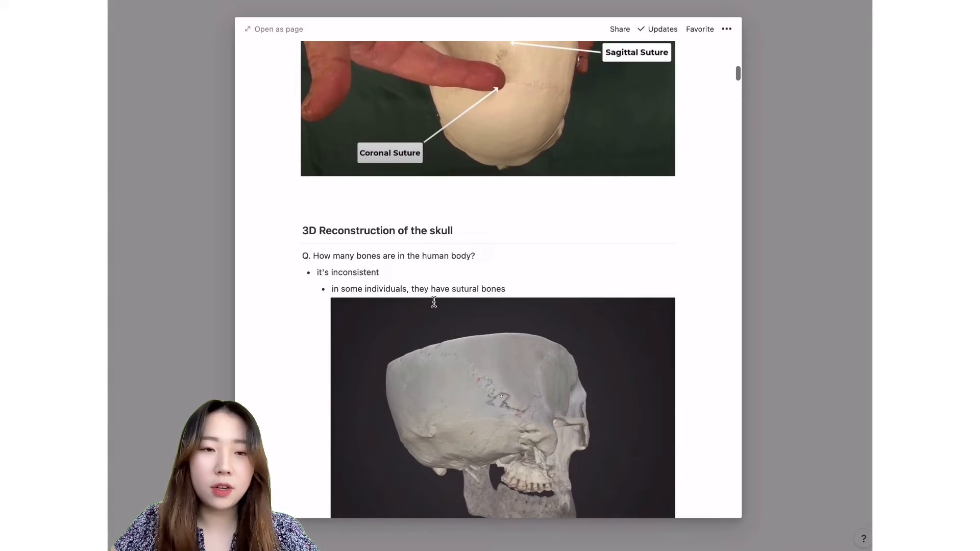
{"action": "scroll", "scroll_direction": "down", "scroll_amount": 3}
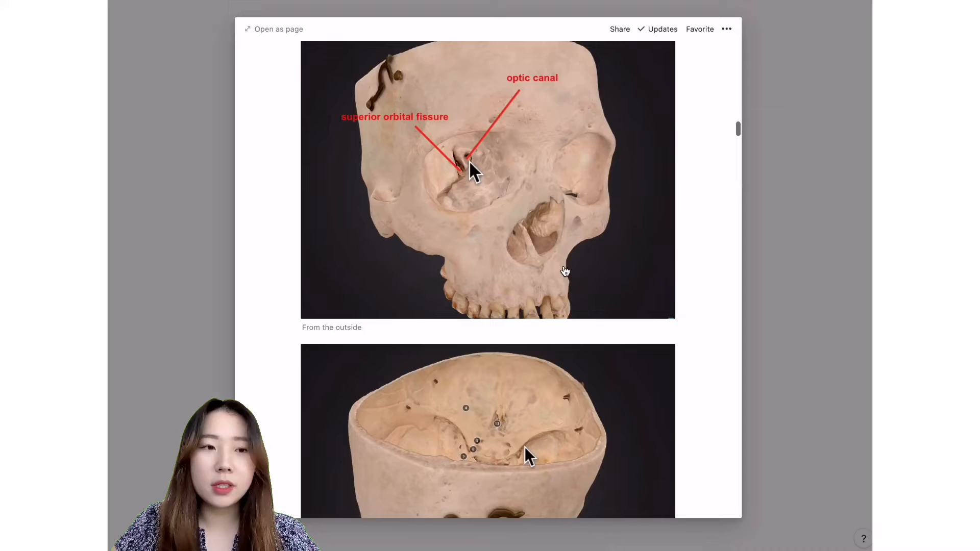
{"action": "scroll", "scroll_direction": "down", "scroll_amount": 3}
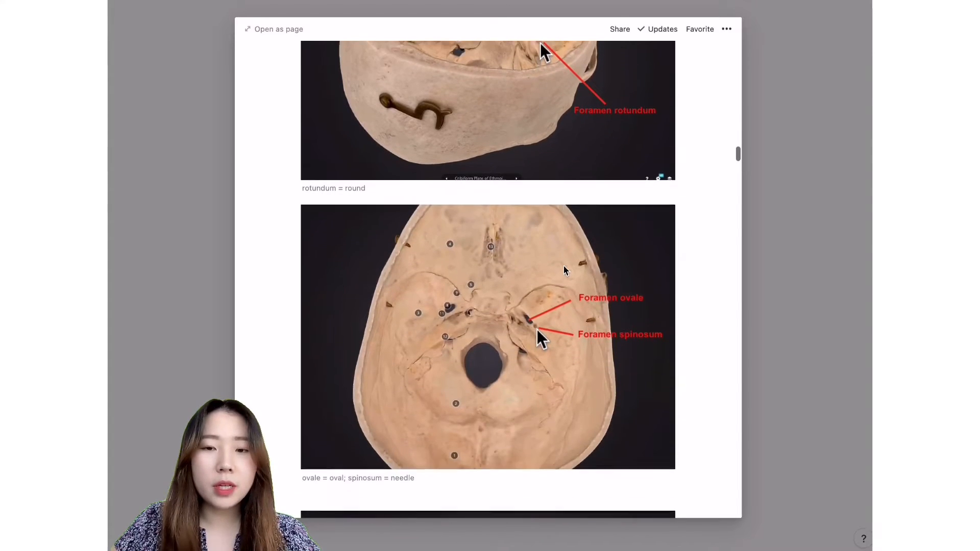
{"action": "scroll", "scroll_direction": "down", "scroll_amount": 3}
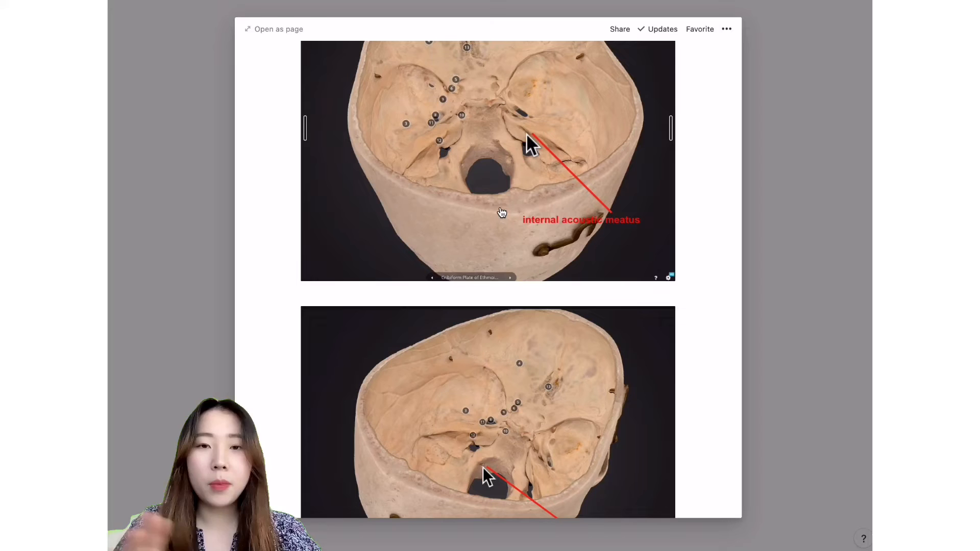
{"action": "scroll", "scroll_direction": "down", "scroll_amount": 3}
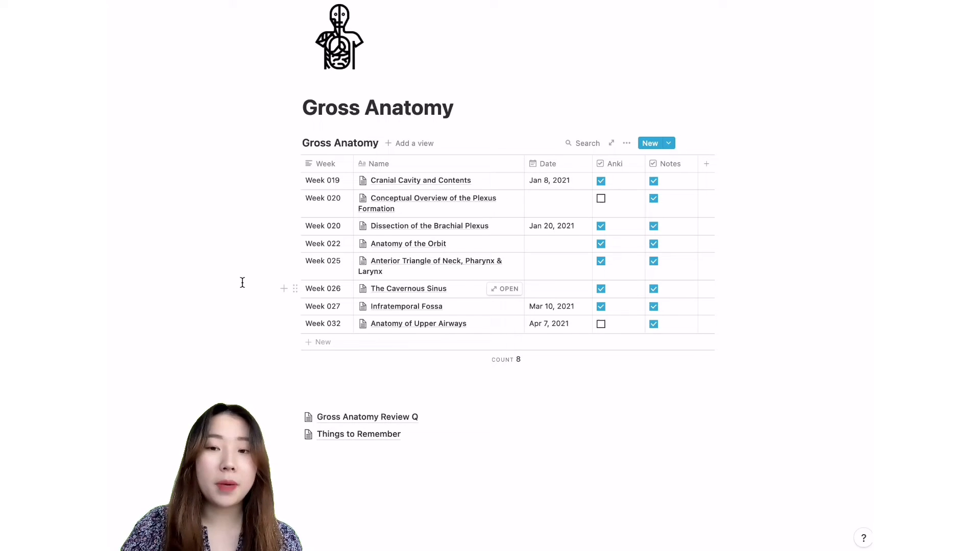
{"action": "mouse_move", "coordinate": [401, 422]}
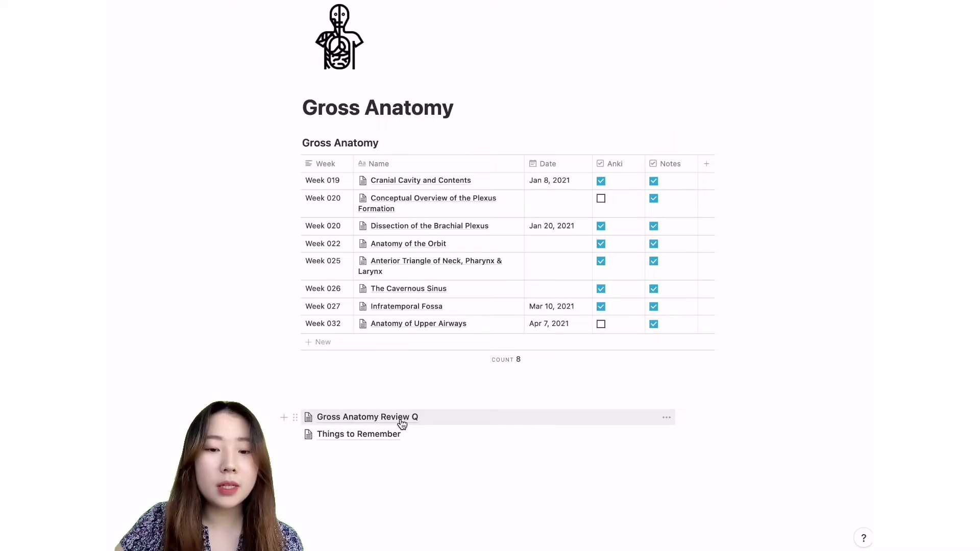
Open the Gross Anatomy Review Q page and expand the 'Dura consists of' toggle
{"action": "left_click", "coordinate": [368, 417]}
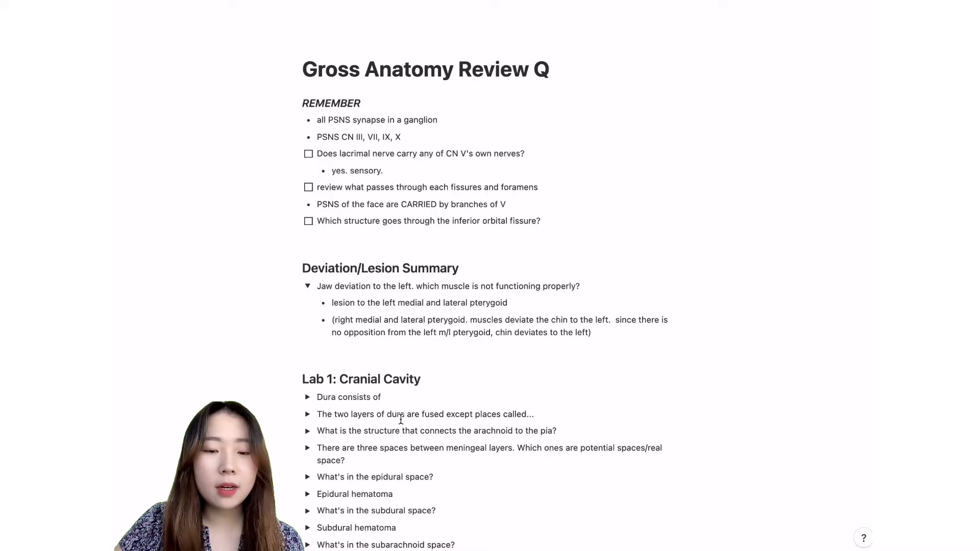
{"action": "scroll", "scroll_direction": "down", "scroll_amount": 3}
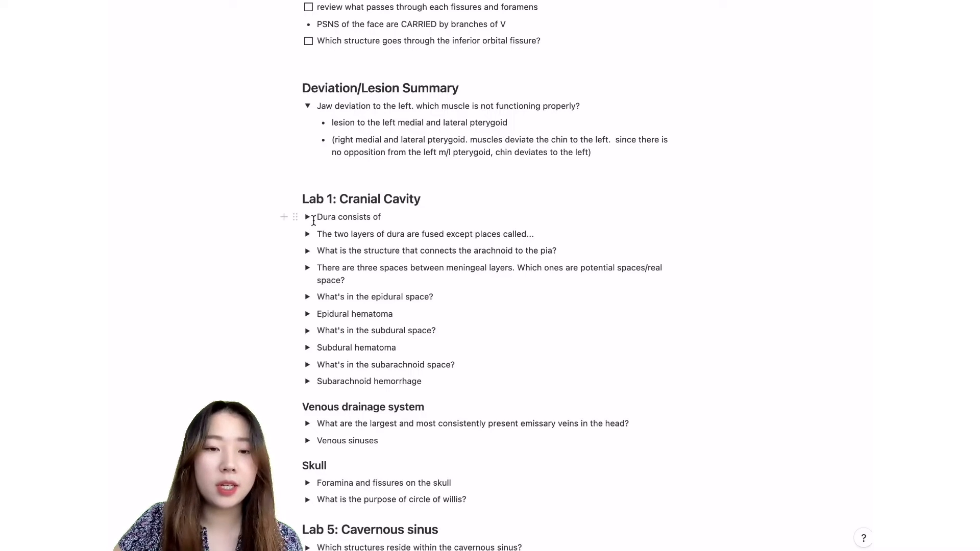
{"action": "left_click", "coordinate": [307, 217]}
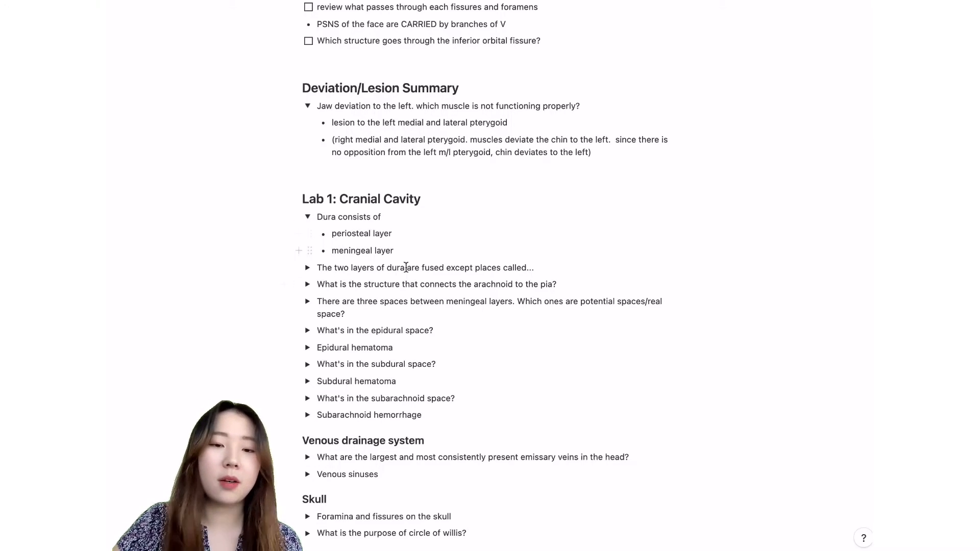
{"action": "scroll", "scroll_direction": "down", "scroll_amount": 3}
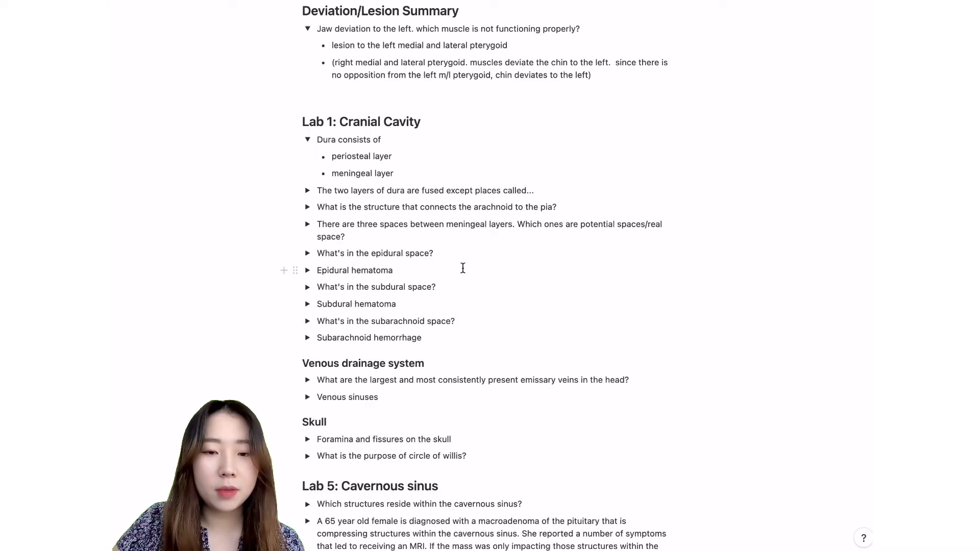
{"action": "scroll", "scroll_direction": "down", "scroll_amount": 3}
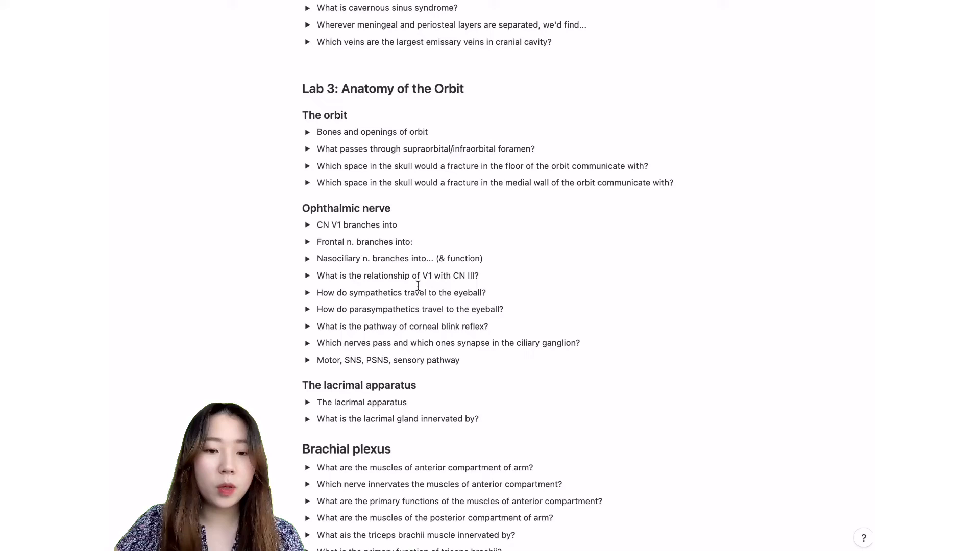
{"action": "scroll", "scroll_direction": "down", "scroll_amount": 3}
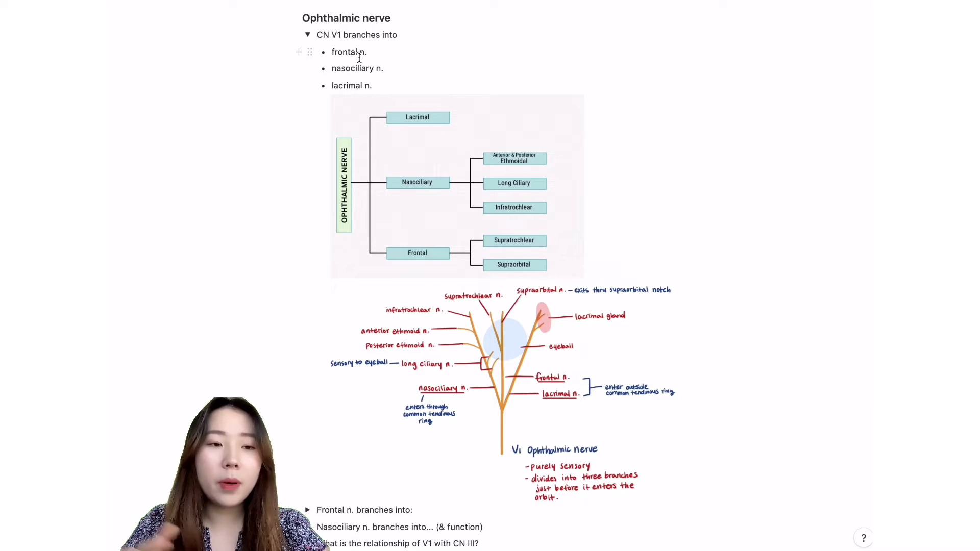
Scroll to the Ophthalmic nerve section and expand the frontal nerve branches answer
{"action": "scroll", "scroll_direction": "down", "scroll_amount": 3}
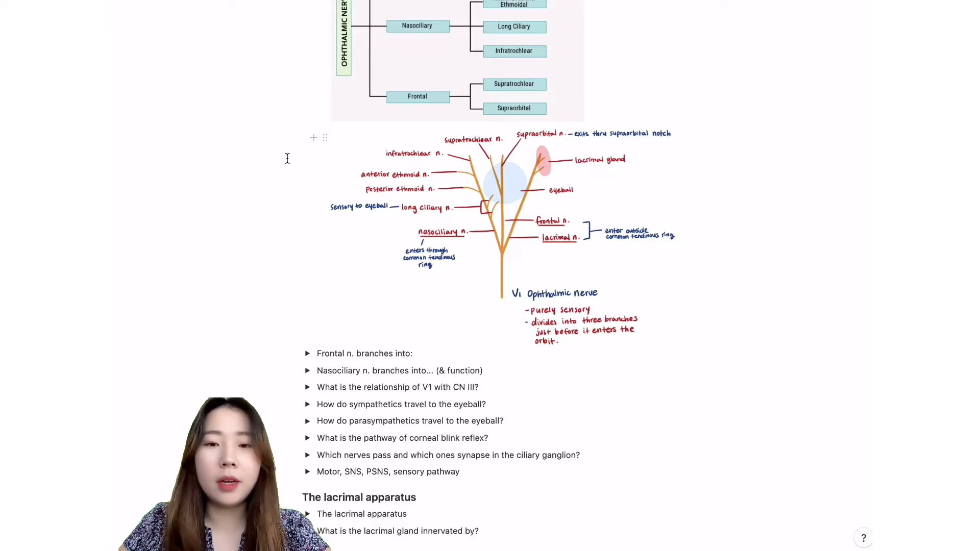
{"action": "mouse_move", "coordinate": [771, 245]}
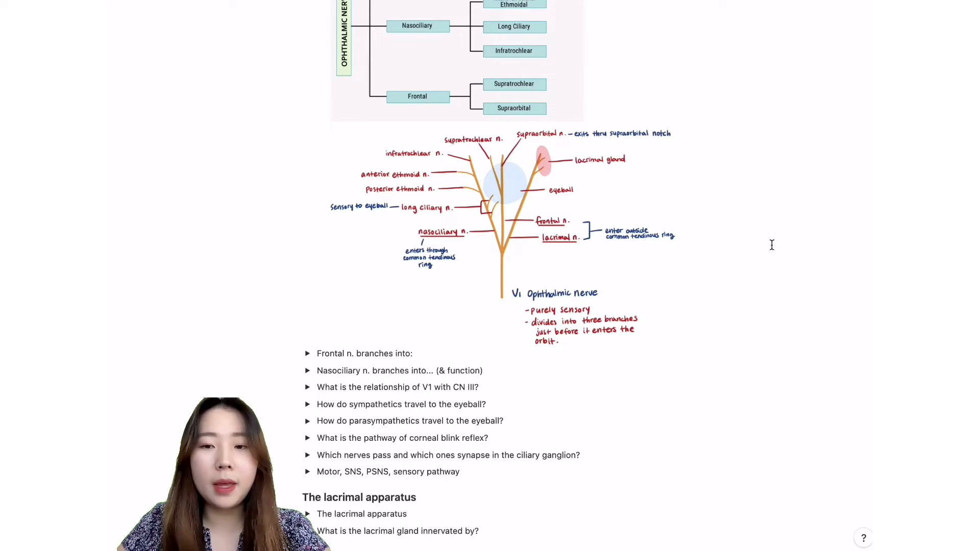
{"action": "scroll", "scroll_direction": "down", "scroll_amount": 3}
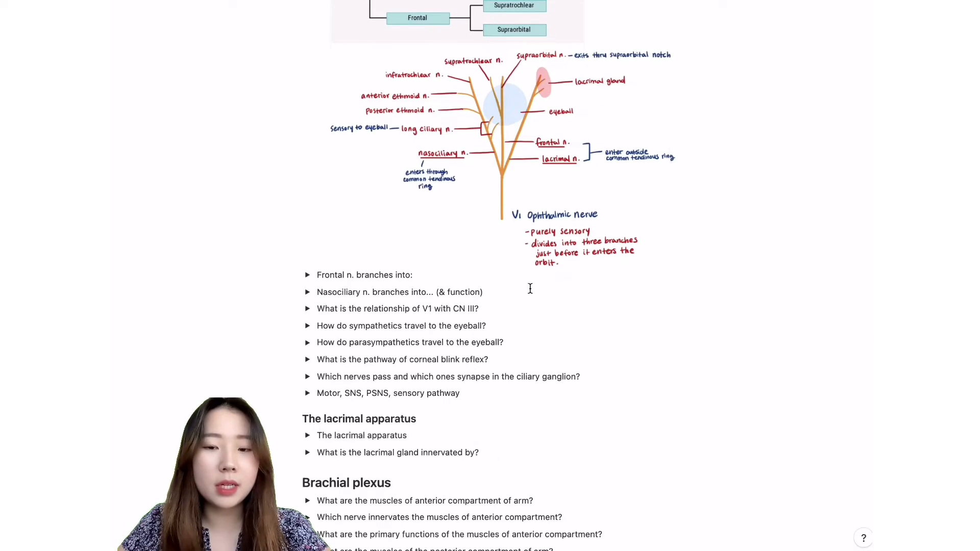
{"action": "left_click", "coordinate": [307, 275]}
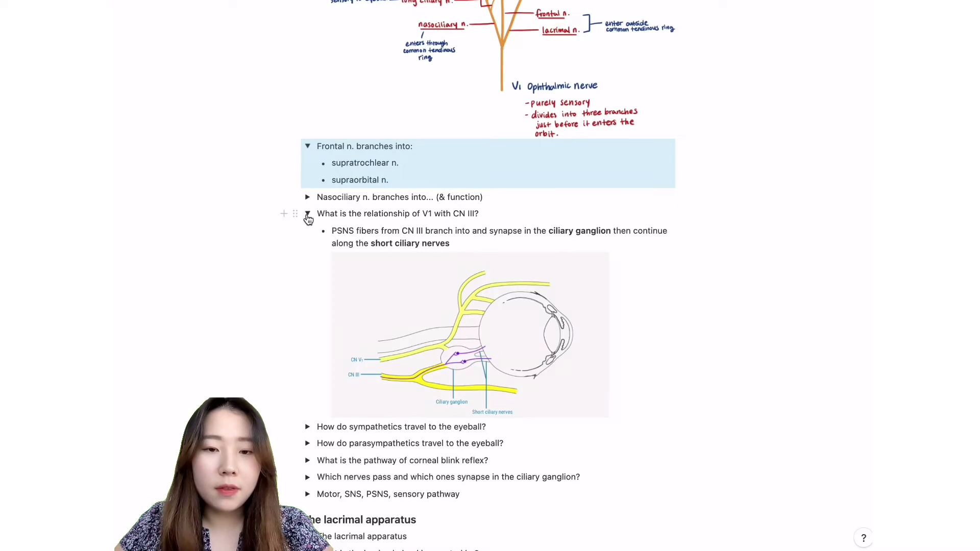
{"action": "scroll", "scroll_direction": "down", "scroll_amount": 3}
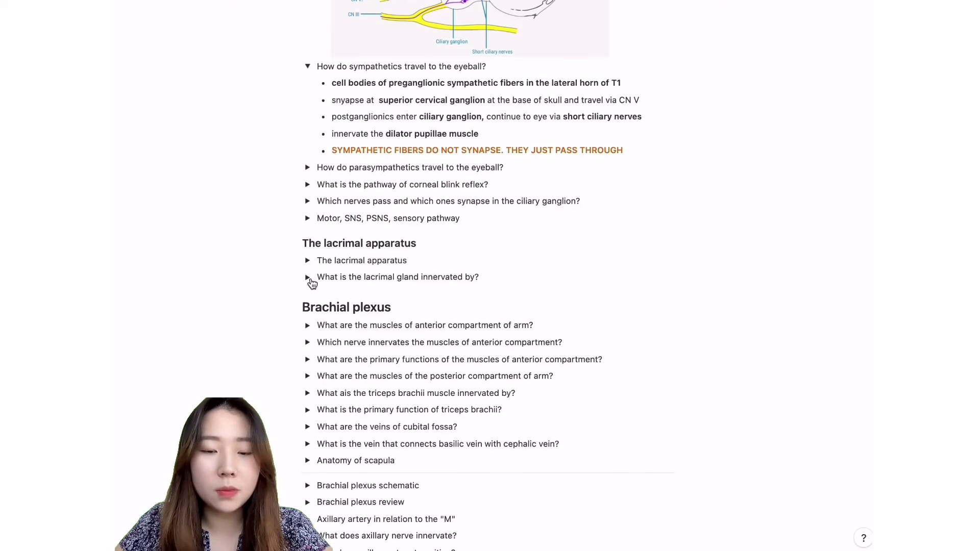
{"action": "scroll", "scroll_direction": "down", "scroll_amount": 3}
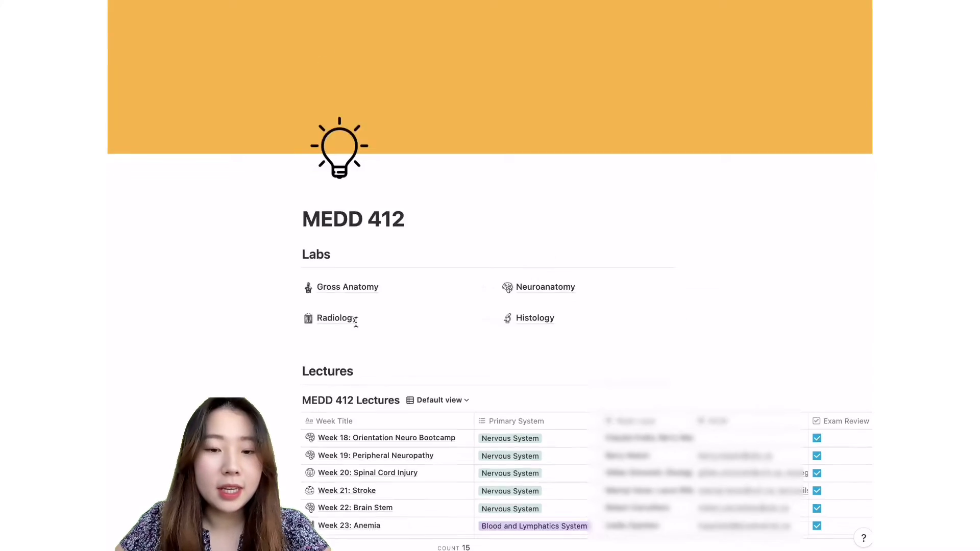
{"action": "scroll", "scroll_direction": "down", "scroll_amount": 3}
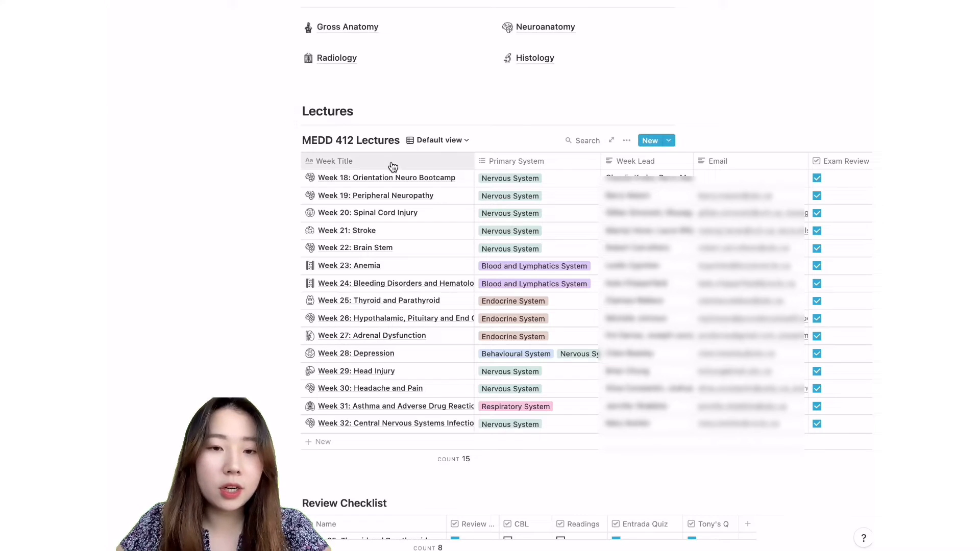
{"action": "mouse_move", "coordinate": [594, 273]}
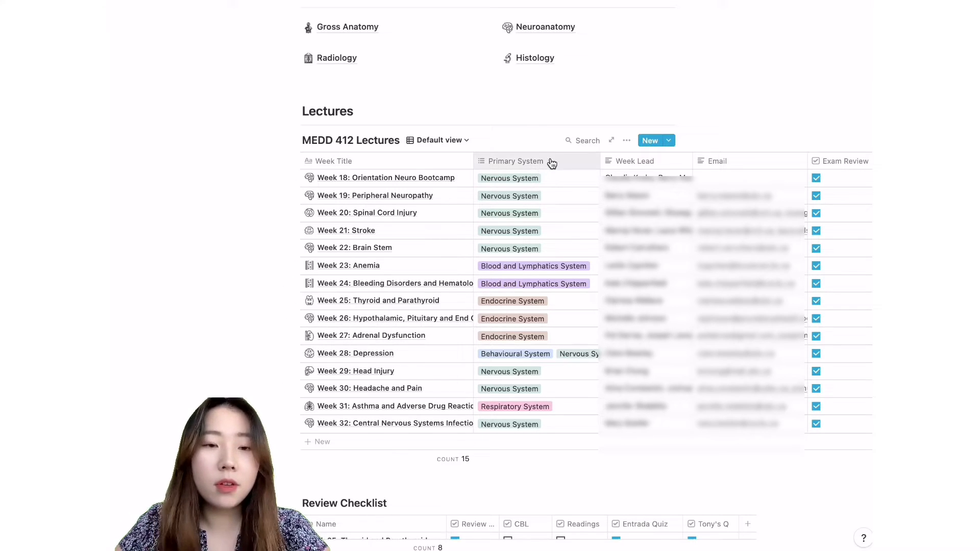
{"action": "left_click", "coordinate": [515, 161]}
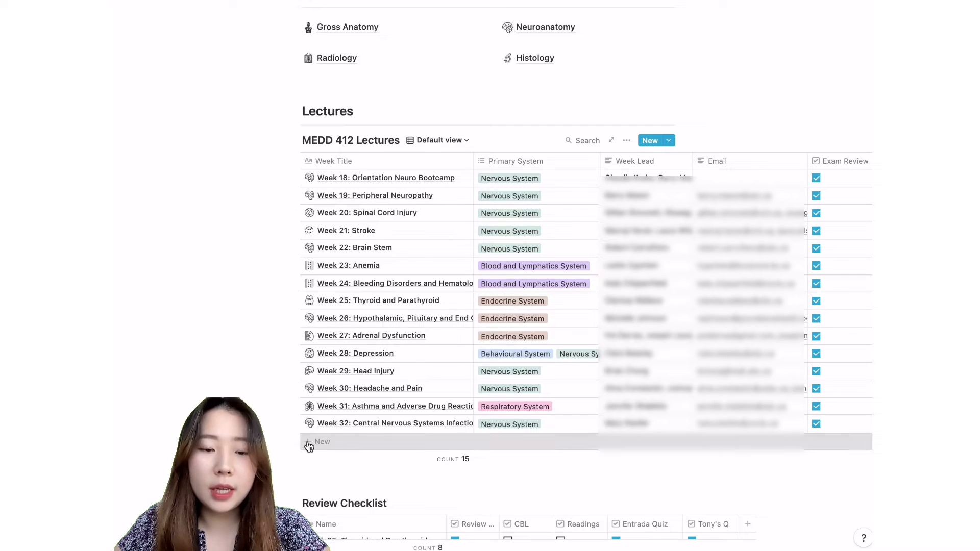
Add a Lectures row titled 'Week 50:' and type a new Primary System option
{"action": "left_click", "coordinate": [317, 442]}
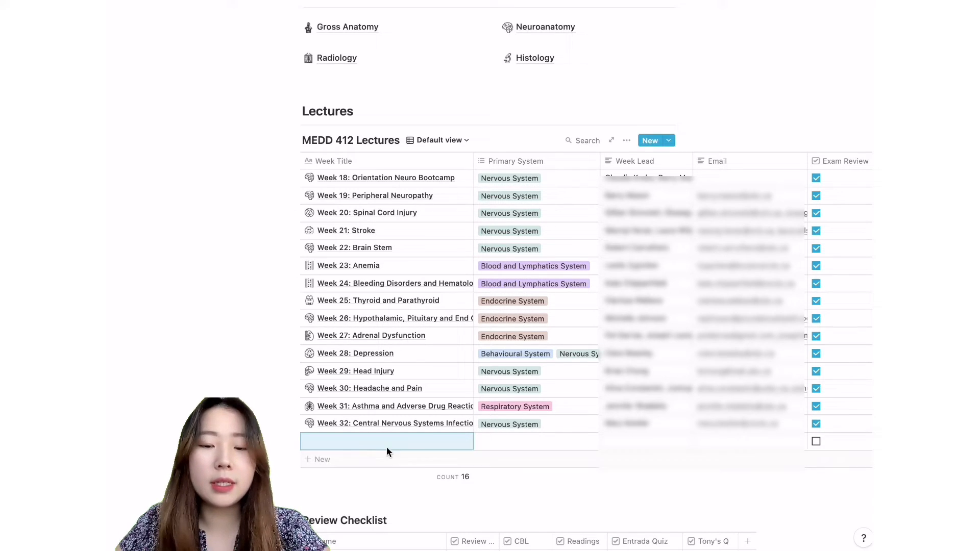
{"action": "type", "text": "Week 50:"}
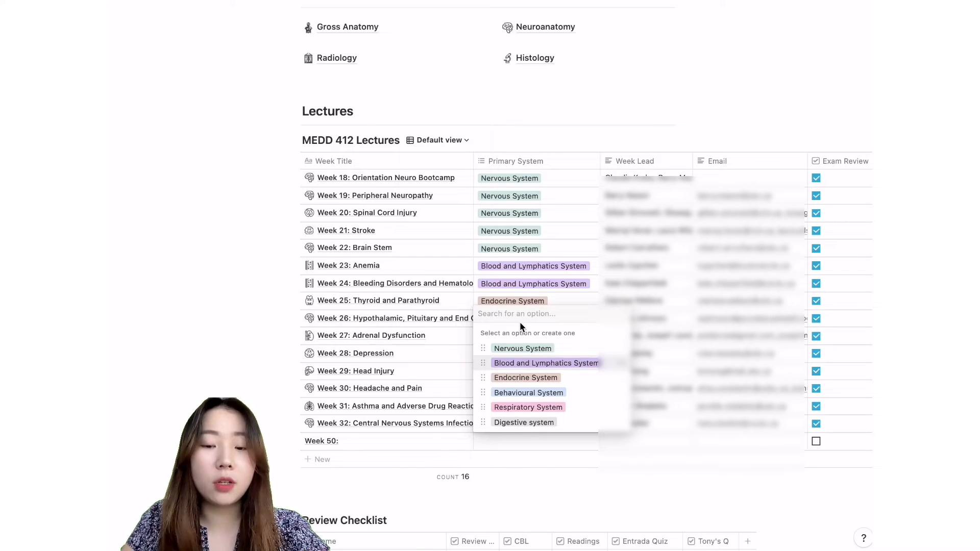
{"action": "type", "text": "GI S"}
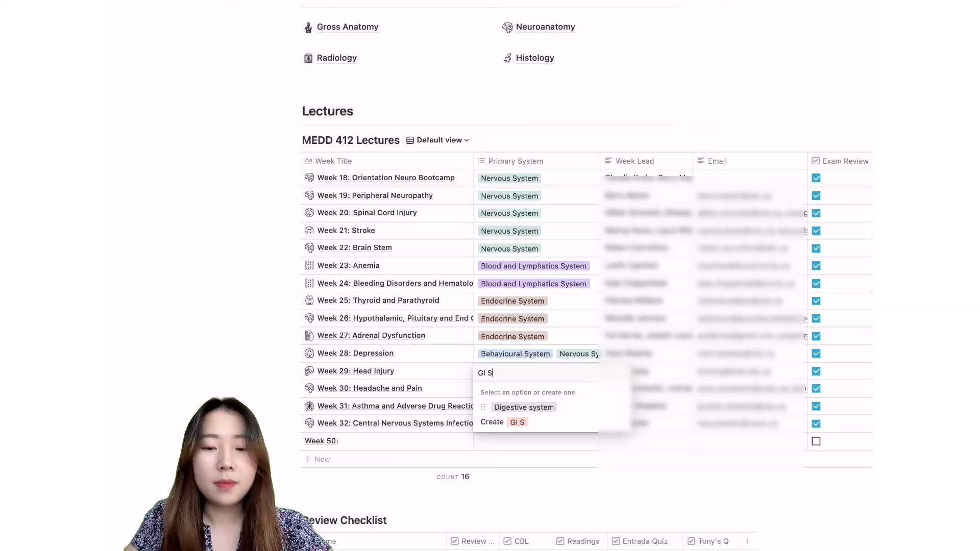
{"action": "type", "text": "ystem"}
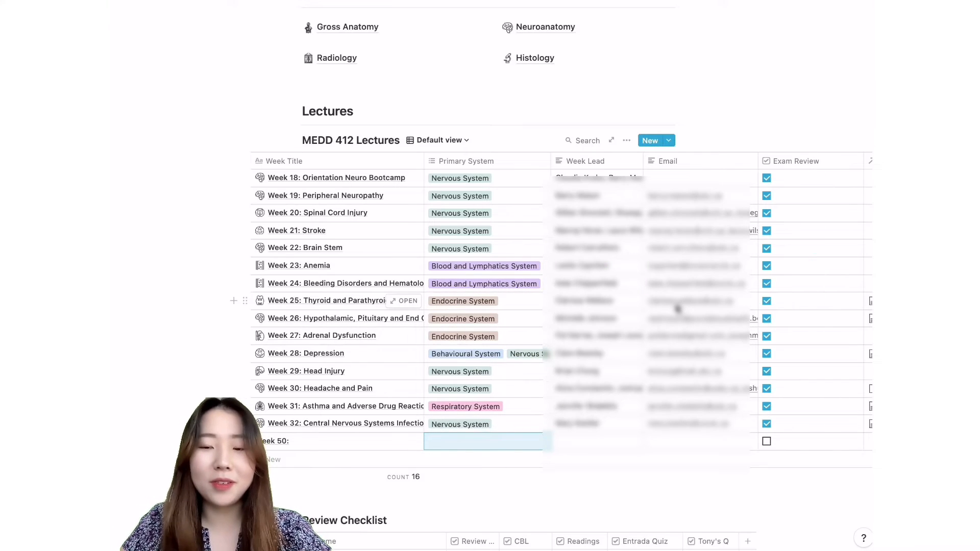
{"action": "mouse_move", "coordinate": [537, 293]}
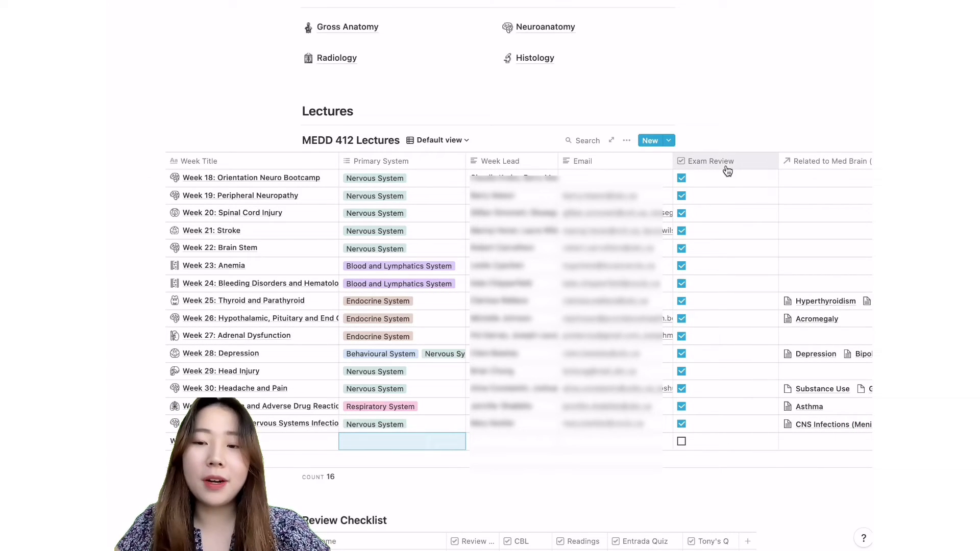
{"action": "left_click", "coordinate": [710, 160]}
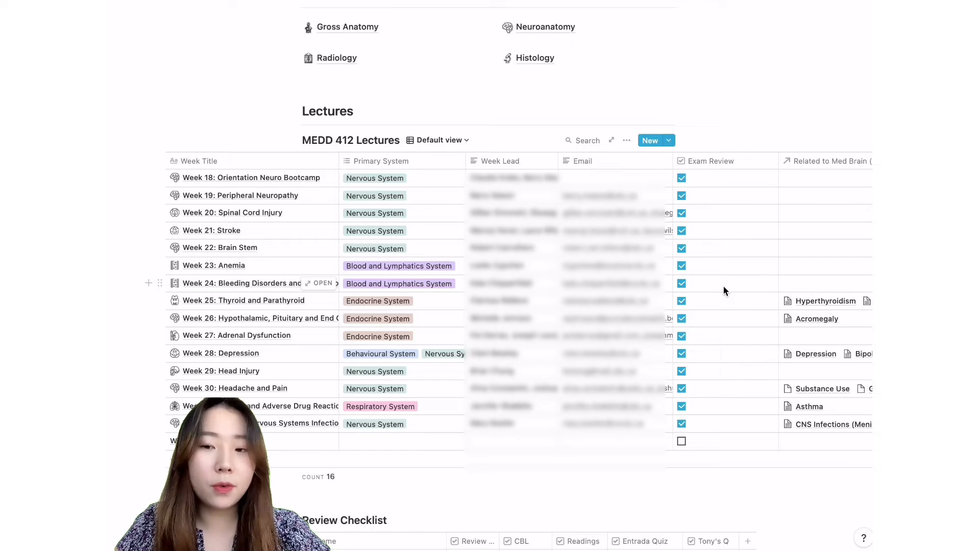
{"action": "scroll", "scroll_direction": "right", "scroll_amount": 3}
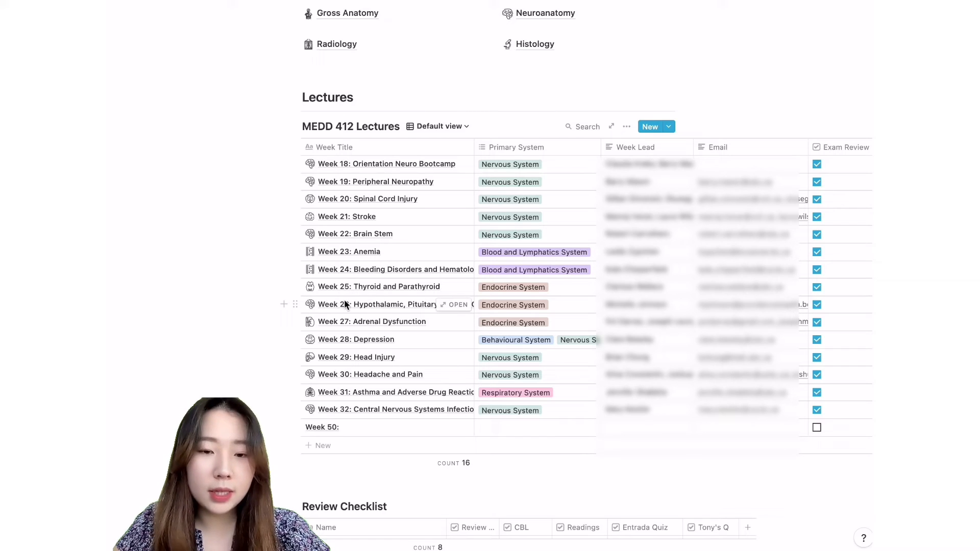
Open the Week 26 End Organ Axis page and close its table's Review Q? column menu
{"action": "left_click", "coordinate": [457, 304]}
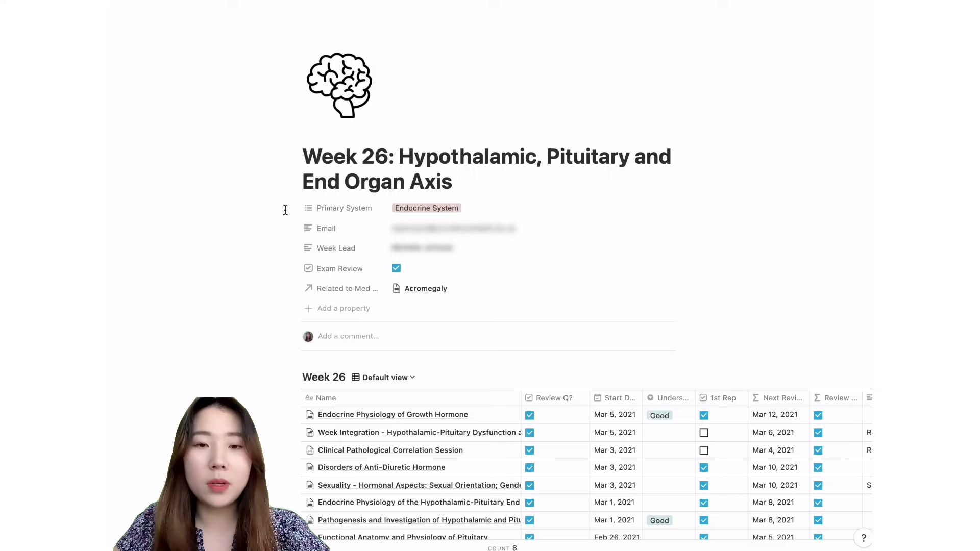
{"action": "scroll", "scroll_direction": "down", "scroll_amount": 3}
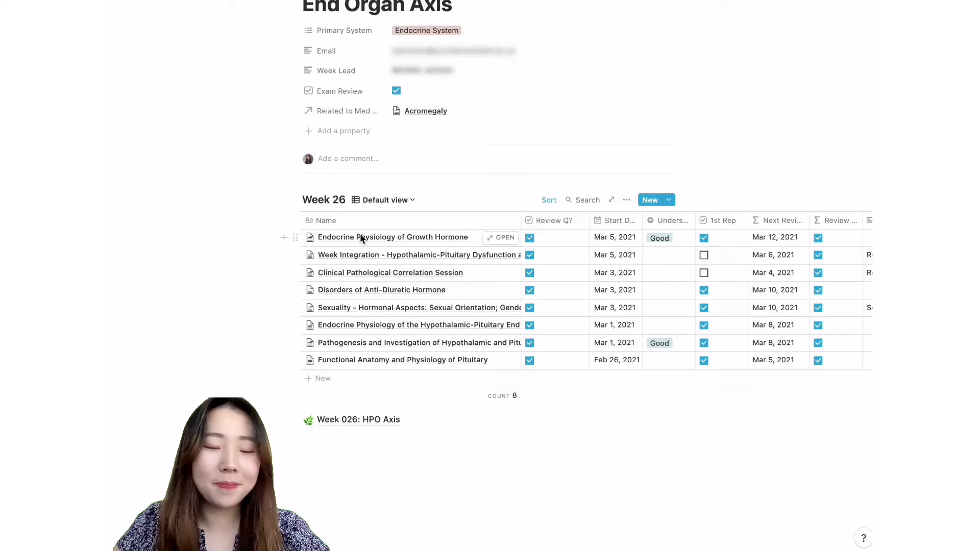
{"action": "scroll", "scroll_direction": "right", "scroll_amount": 3}
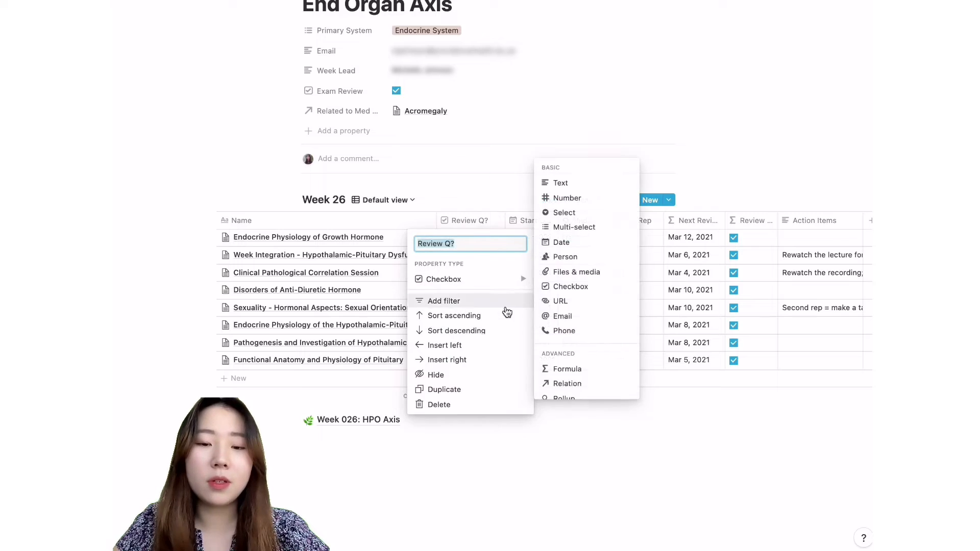
{"action": "left_click", "coordinate": [478, 158]}
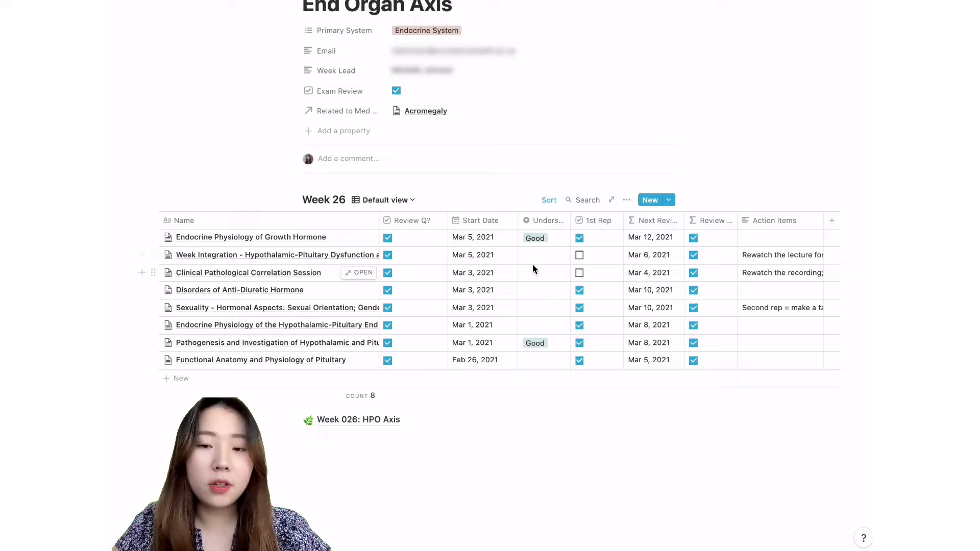
{"action": "mouse_move", "coordinate": [542, 261]}
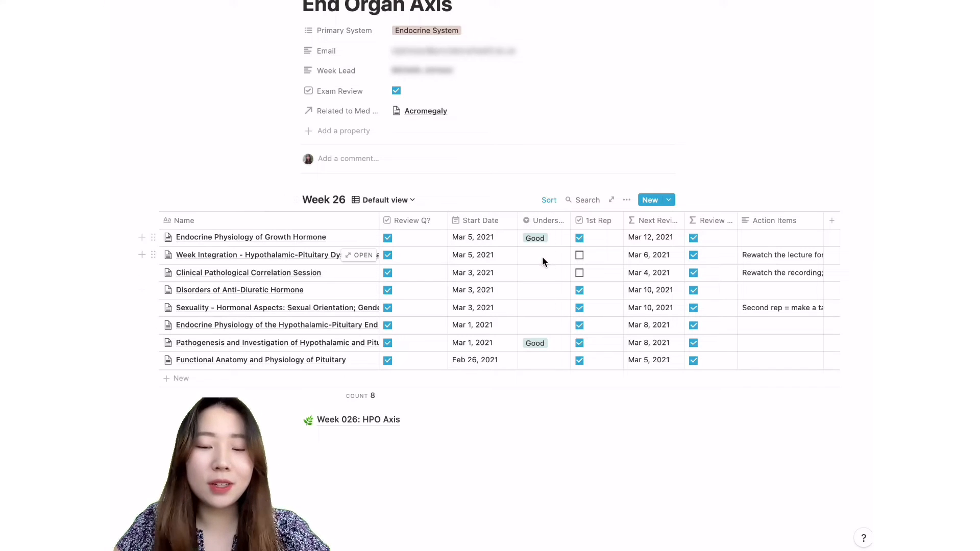
{"action": "left_click", "coordinate": [543, 255]}
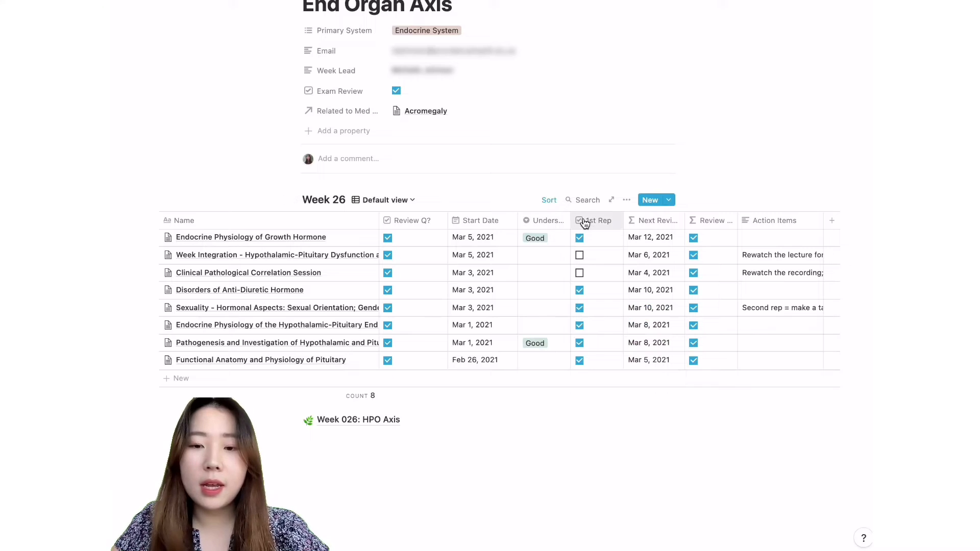
{"action": "left_click", "coordinate": [579, 238]}
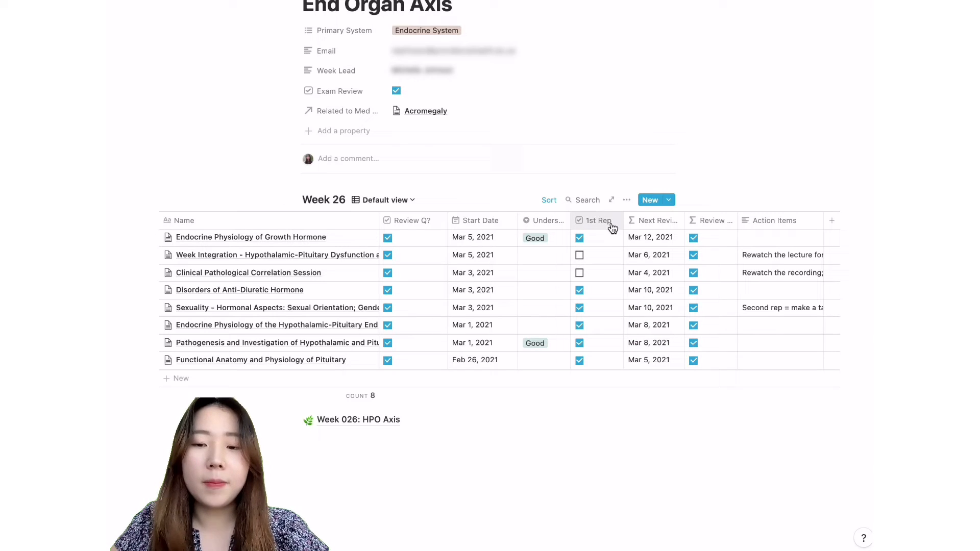
{"action": "mouse_move", "coordinate": [635, 233]}
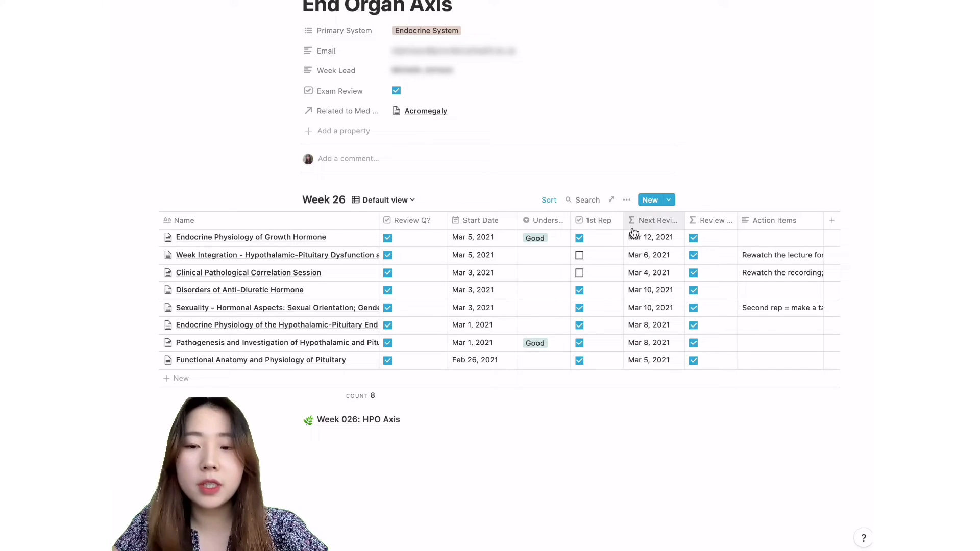
{"action": "left_click", "coordinate": [655, 220]}
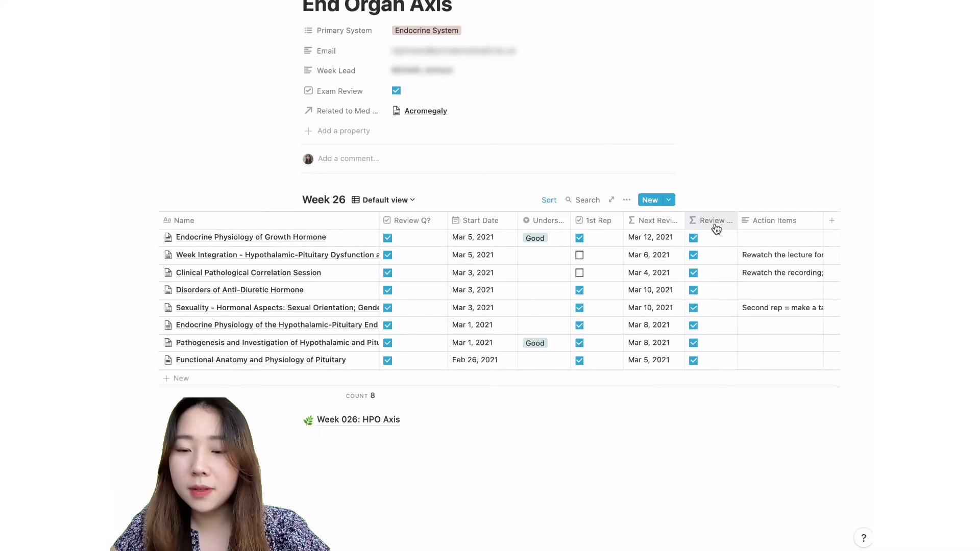
Hide the Review Due column and add the action item 'watch an osmosis video on this'
{"action": "left_click", "coordinate": [710, 220]}
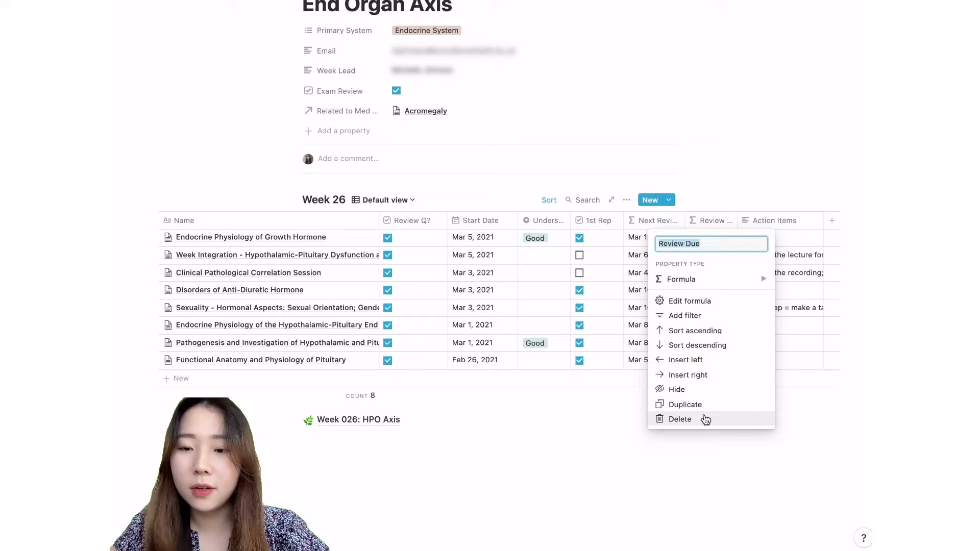
{"action": "left_click", "coordinate": [679, 418]}
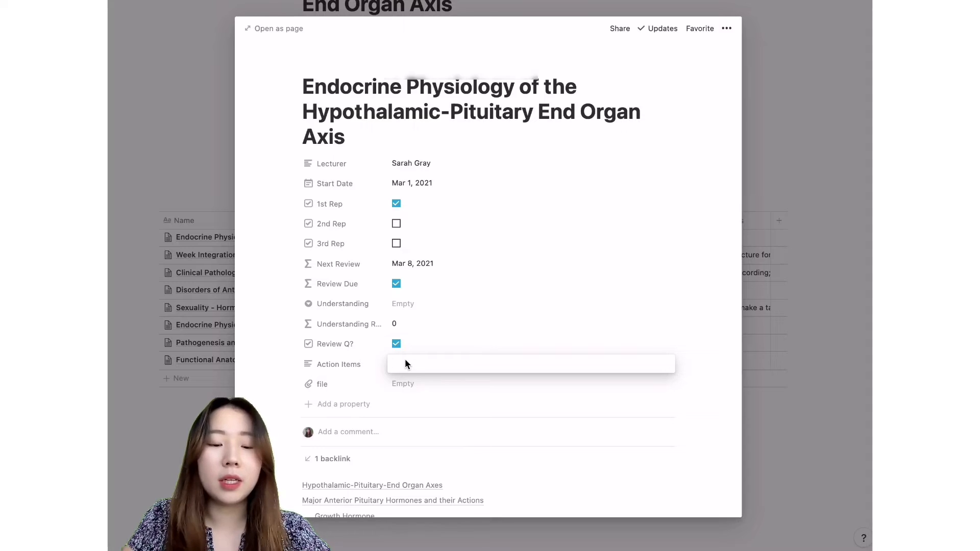
{"action": "type", "text": "watch an osmosis video"}
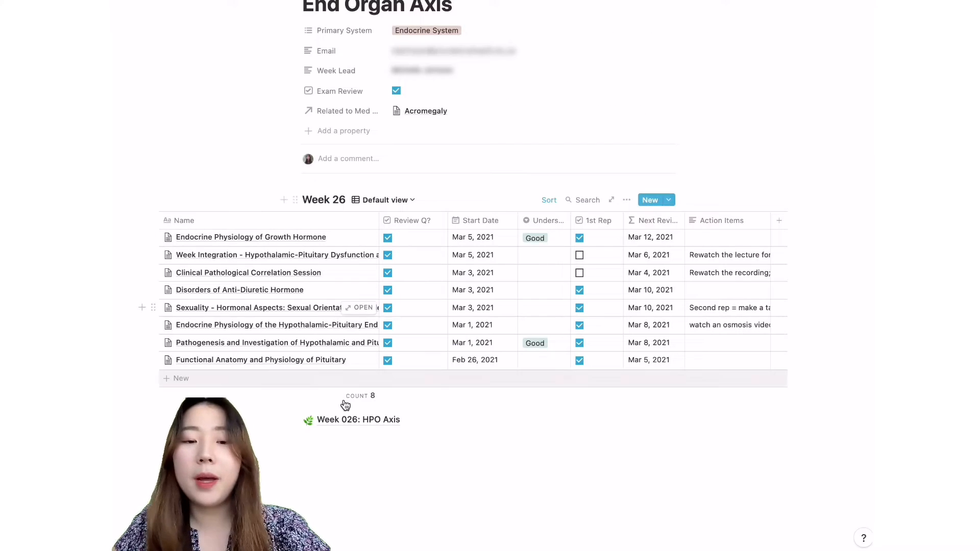
{"action": "left_click", "coordinate": [728, 325]}
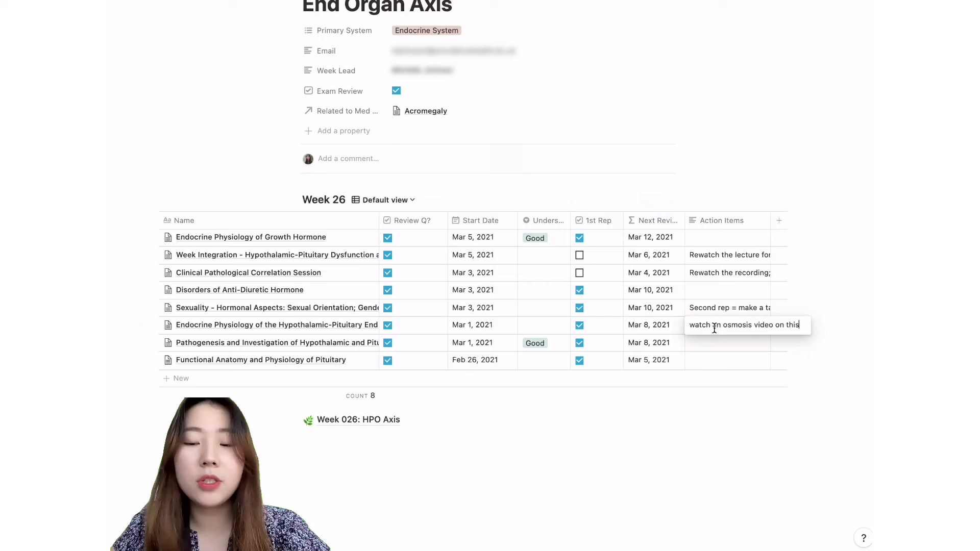
{"action": "double_click", "coordinate": [743, 324]}
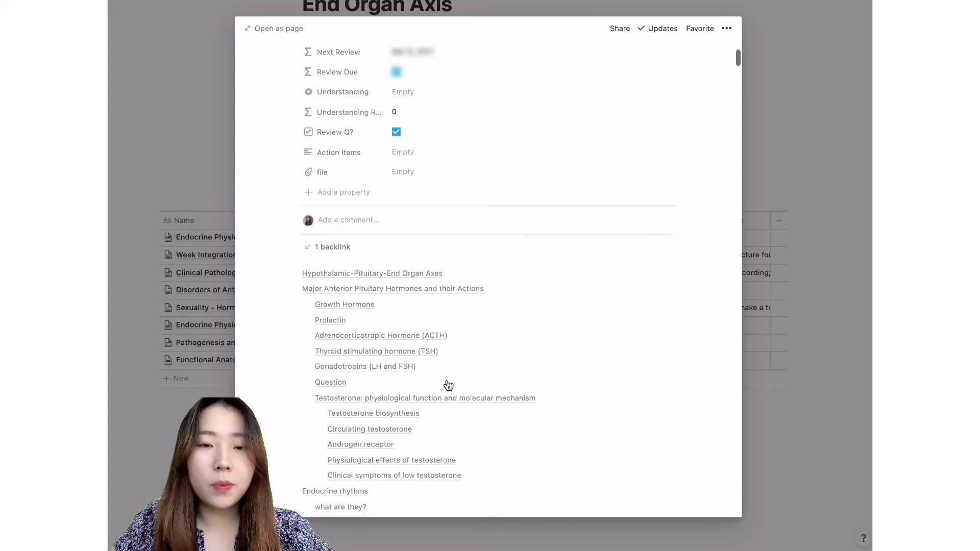
Scroll through the lecture preview's session objectives and hormone axis table
{"action": "scroll", "scroll_direction": "up", "scroll_amount": 3}
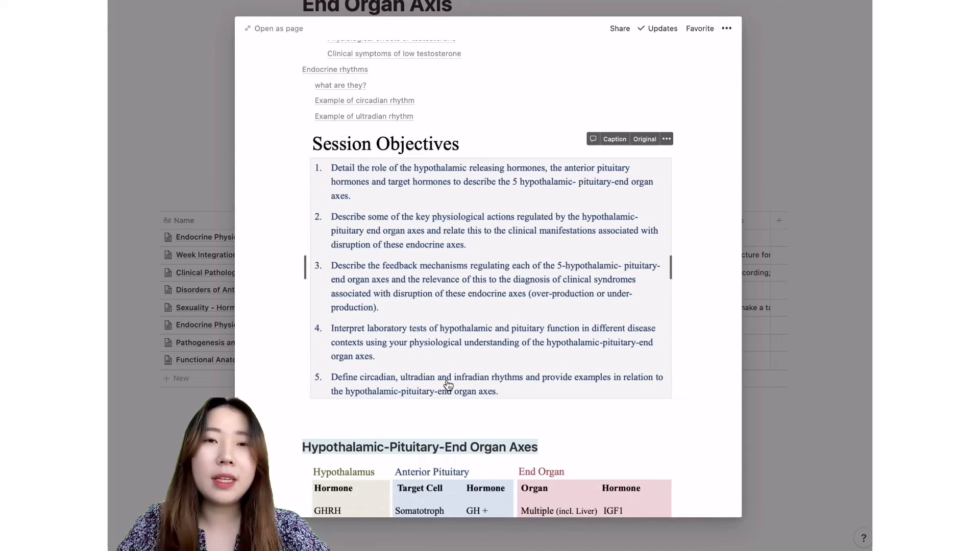
{"action": "scroll", "scroll_direction": "down", "scroll_amount": 3}
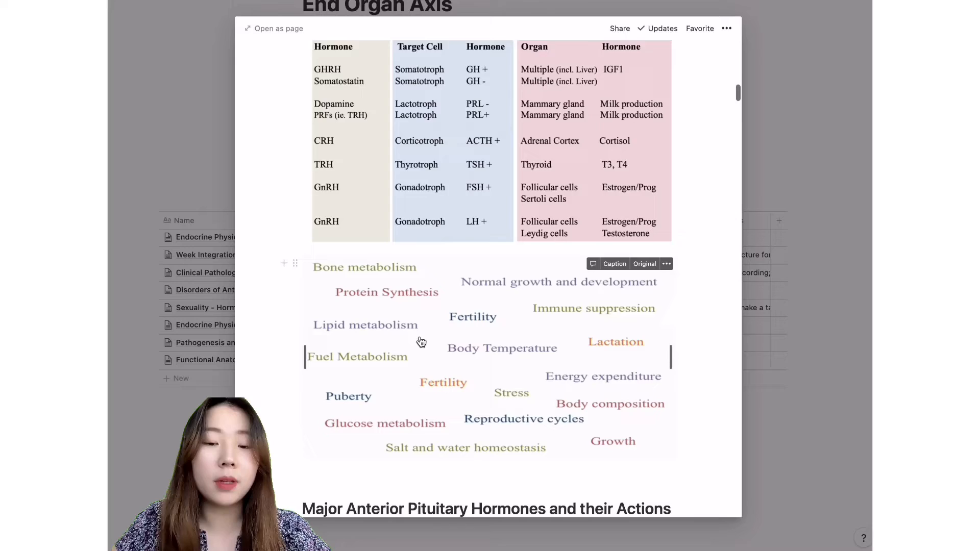
{"action": "scroll", "scroll_direction": "down", "scroll_amount": 3}
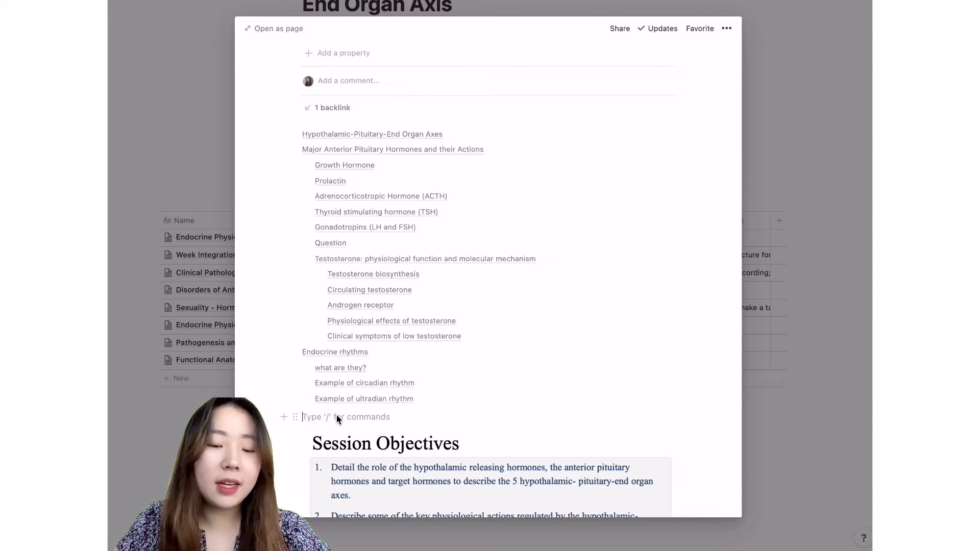
Insert a table of contents into the lecture notes and view them as a full page
{"action": "type", "text": "/"}
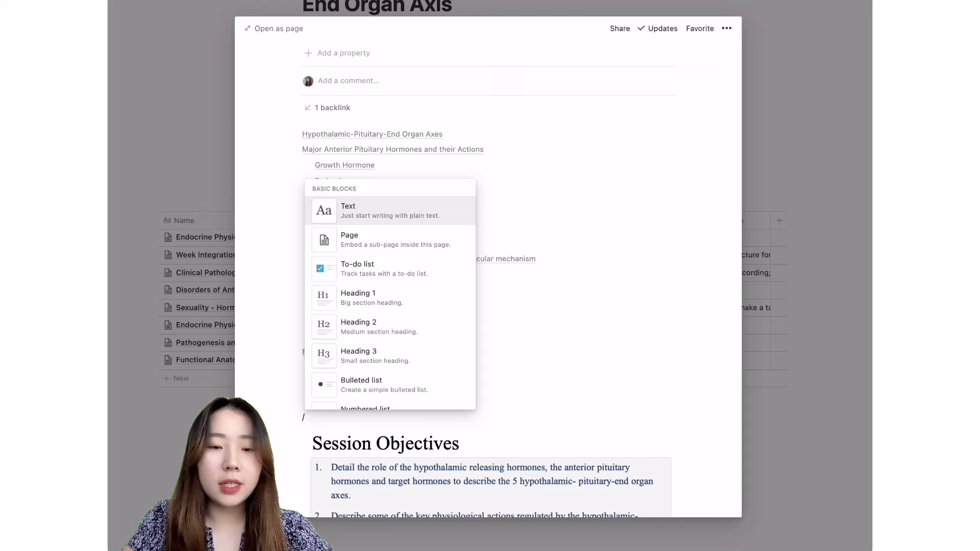
{"action": "type", "text": "table of"}
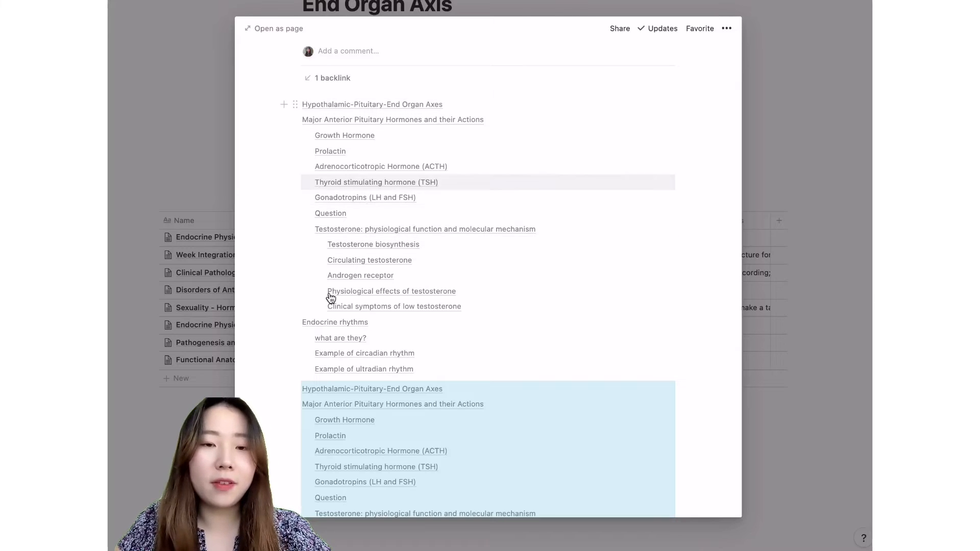
{"action": "scroll", "scroll_direction": "down", "scroll_amount": 3}
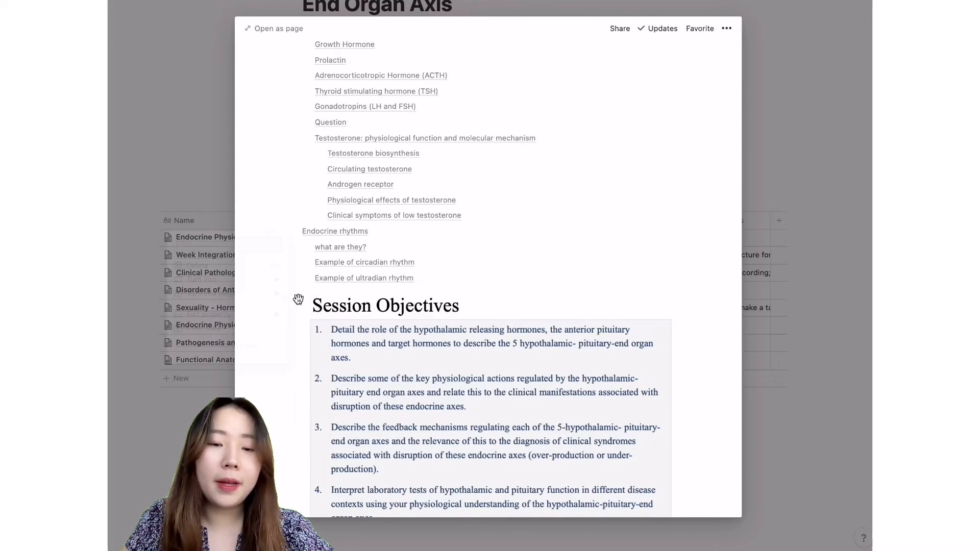
{"action": "scroll", "scroll_direction": "down", "scroll_amount": 3}
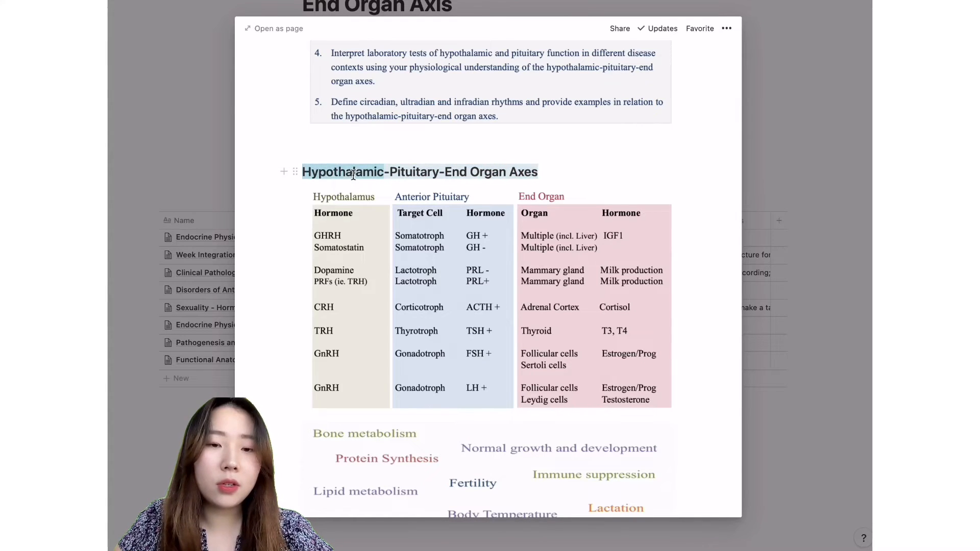
{"action": "scroll", "scroll_direction": "down", "scroll_amount": 3}
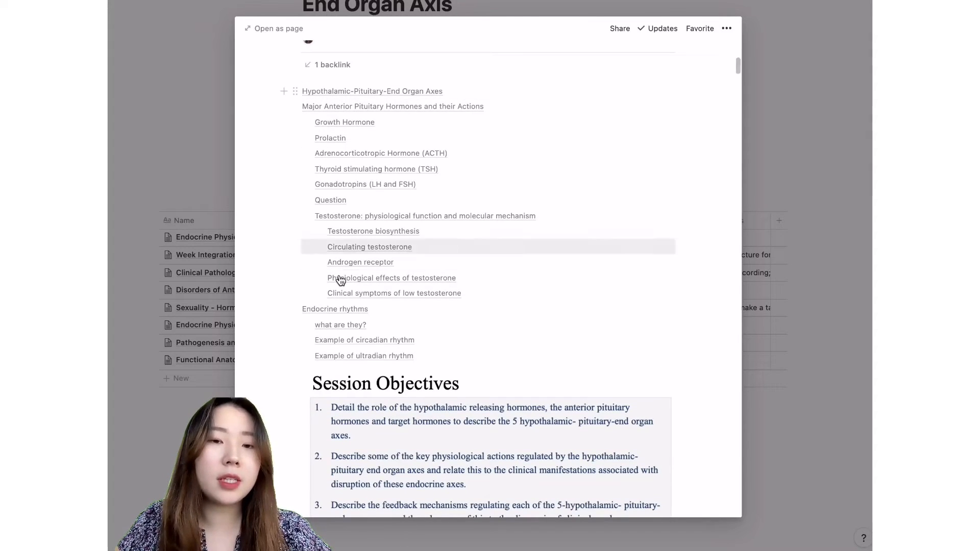
{"action": "mouse_move", "coordinate": [381, 153]}
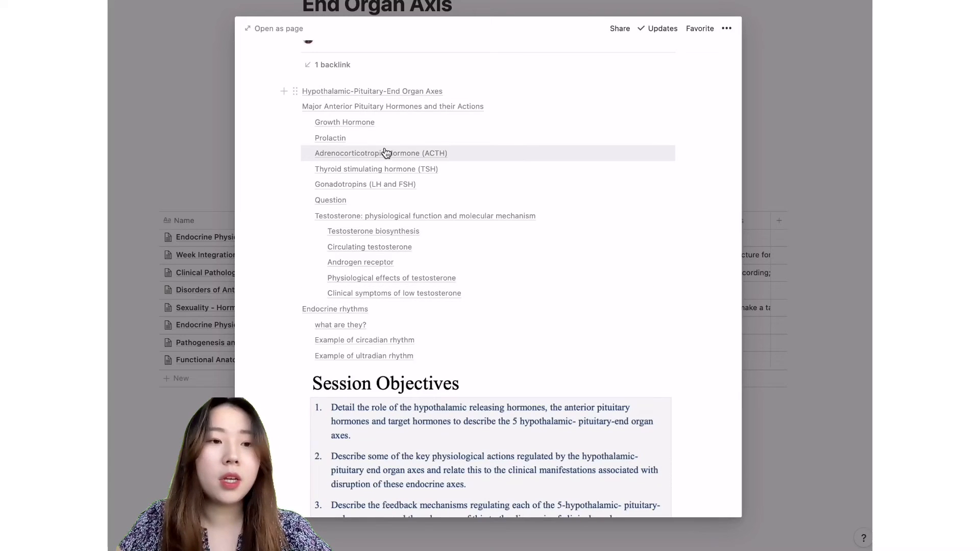
{"action": "mouse_move", "coordinate": [402, 181]}
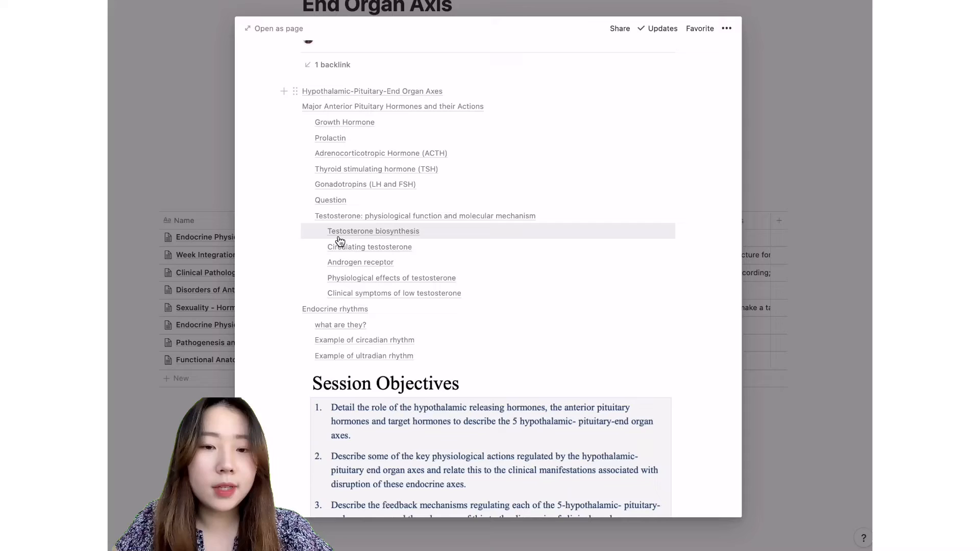
{"action": "mouse_move", "coordinate": [412, 241]}
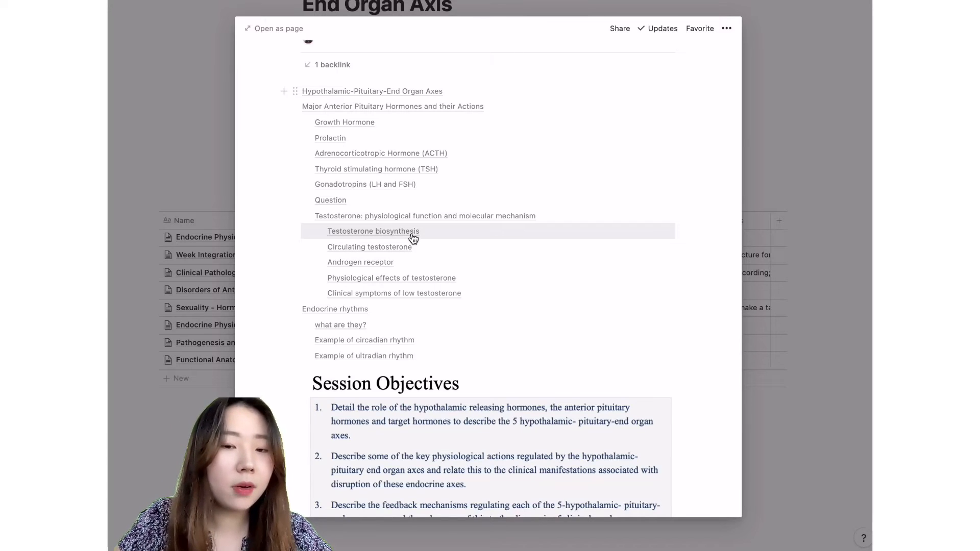
{"action": "left_click", "coordinate": [373, 231]}
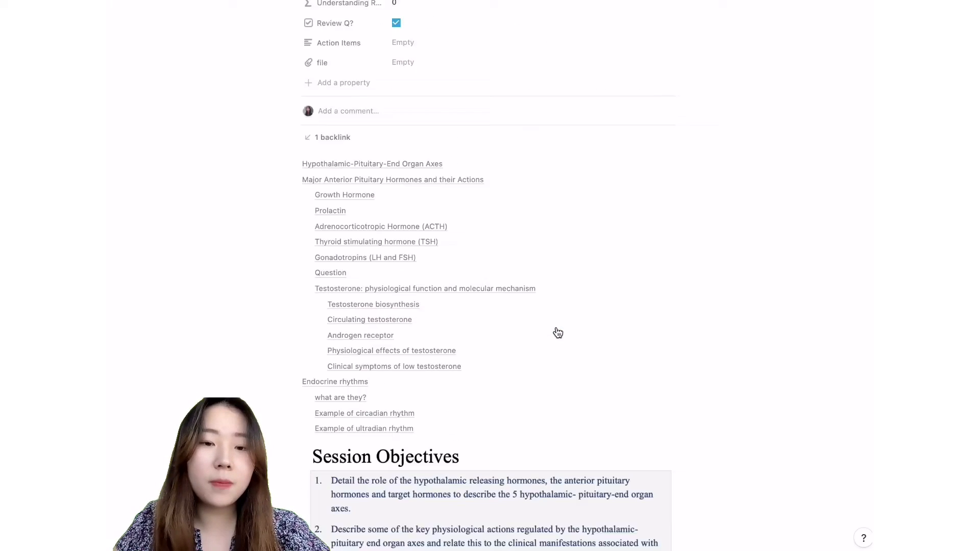
{"action": "scroll", "scroll_direction": "down", "scroll_amount": 3}
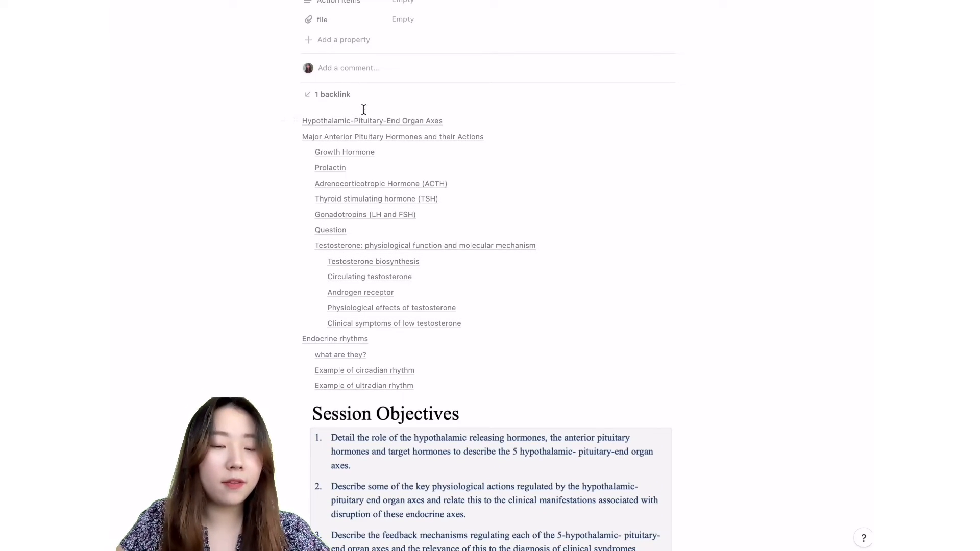
{"action": "mouse_move", "coordinate": [432, 268]}
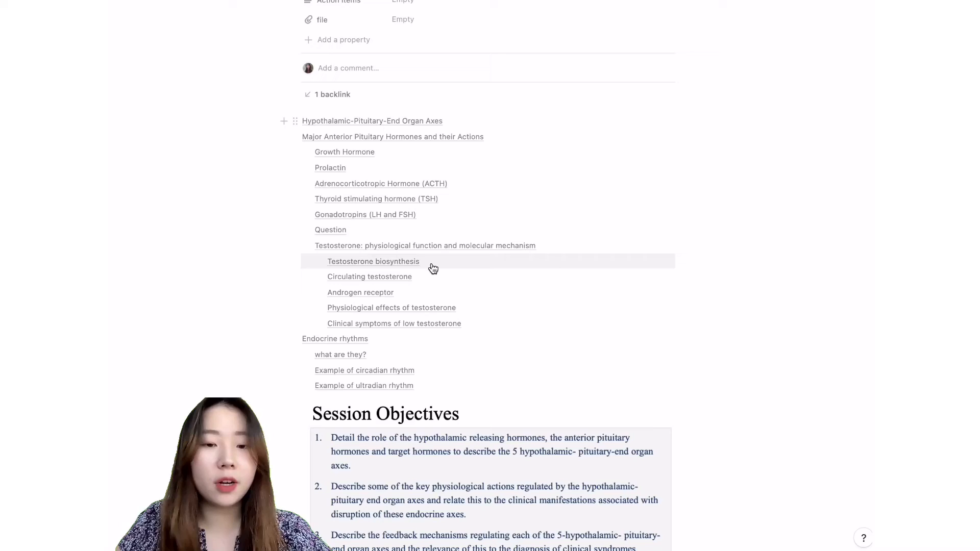
{"action": "mouse_move", "coordinate": [387, 272]}
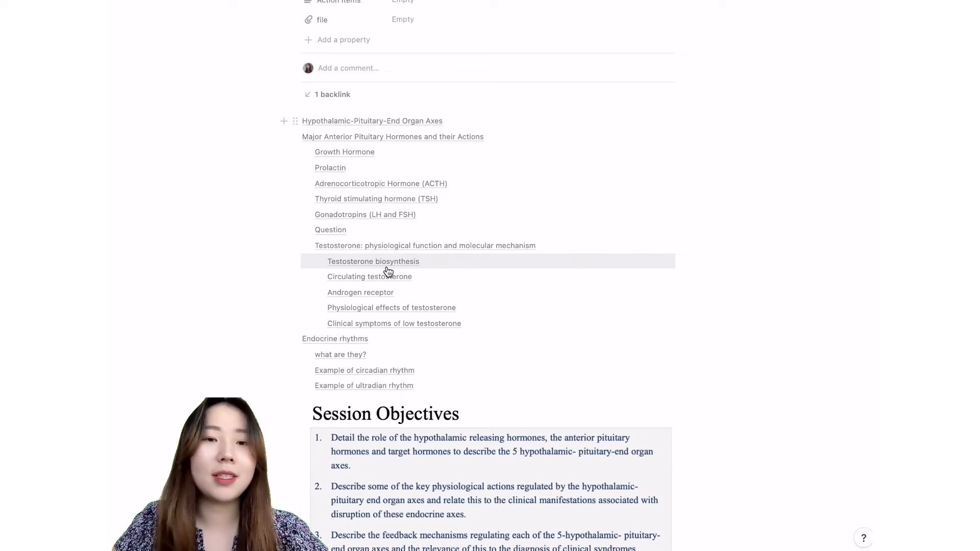
{"action": "mouse_move", "coordinate": [429, 236]}
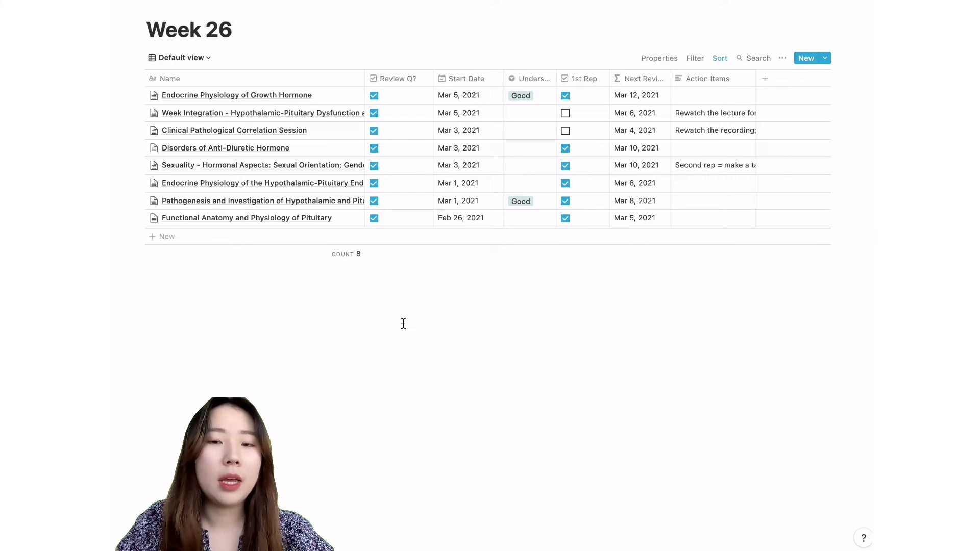
Create a new Week 26 page in full view and insert an inline table with /table
{"action": "left_click", "coordinate": [805, 58]}
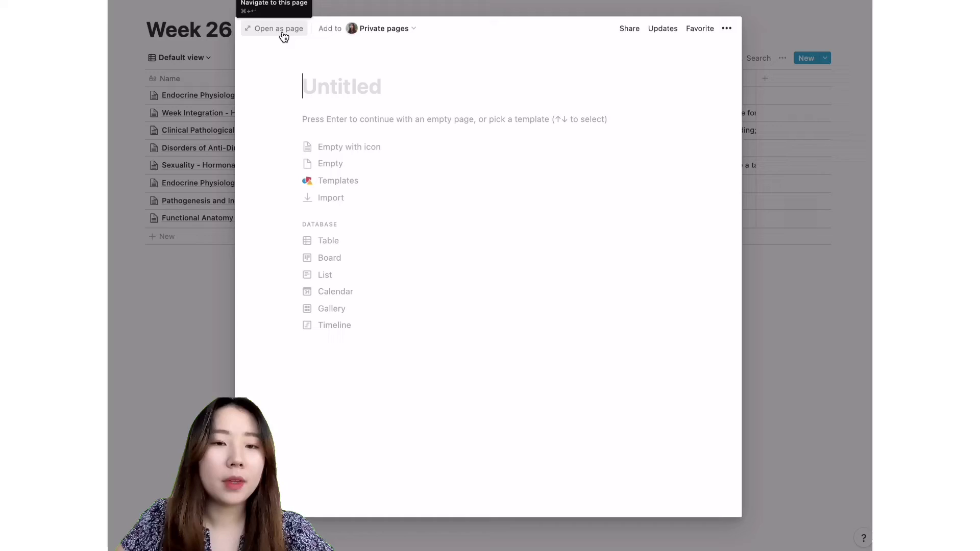
{"action": "left_click", "coordinate": [278, 28]}
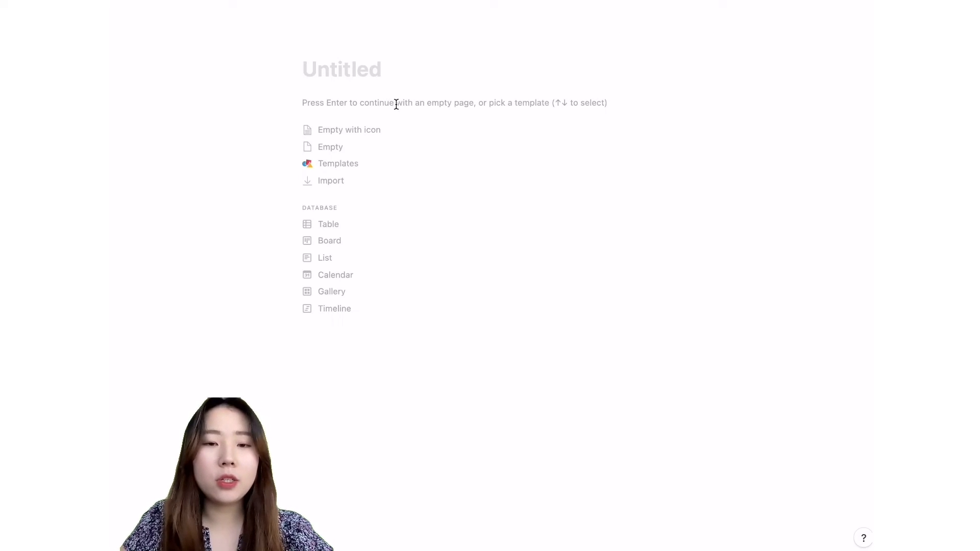
{"action": "type", "text": "/"}
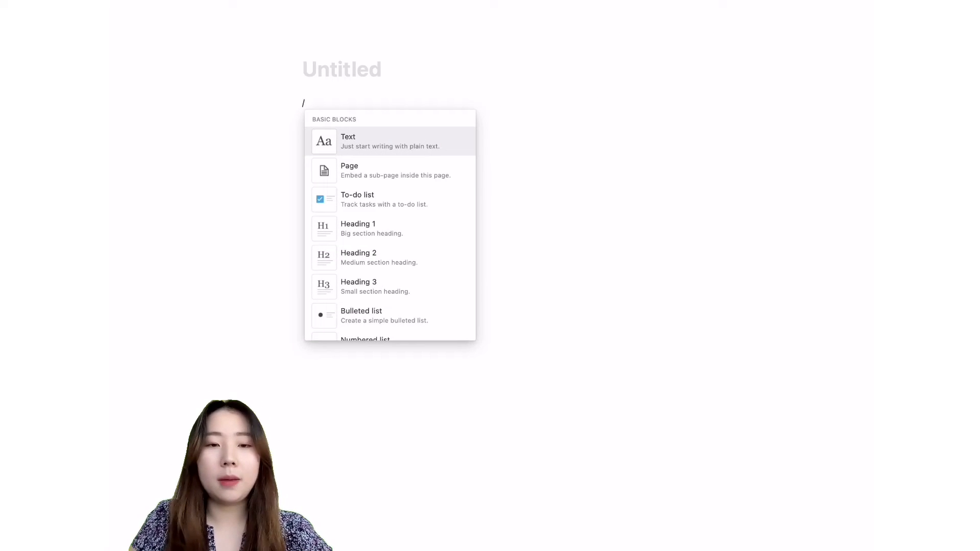
{"action": "type", "text": "table"}
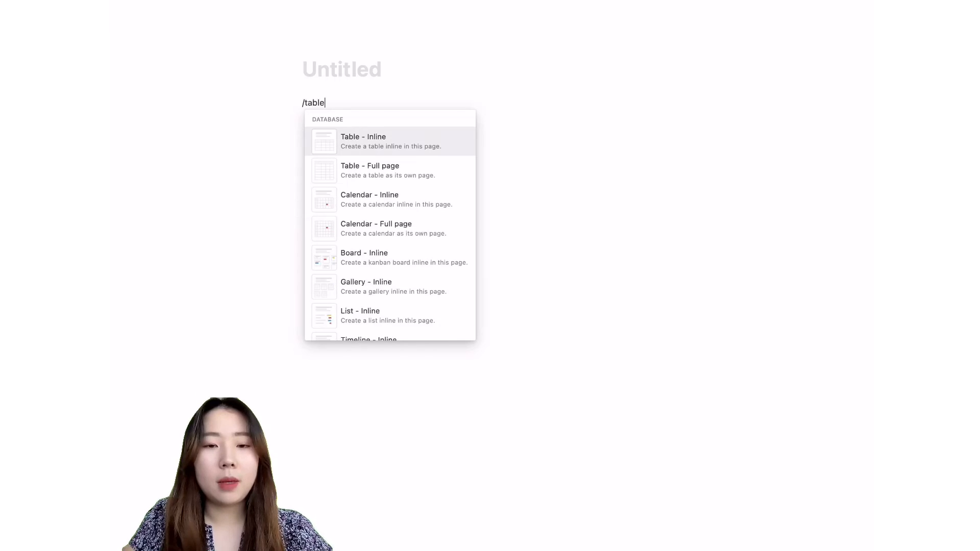
{"action": "left_click", "coordinate": [362, 141]}
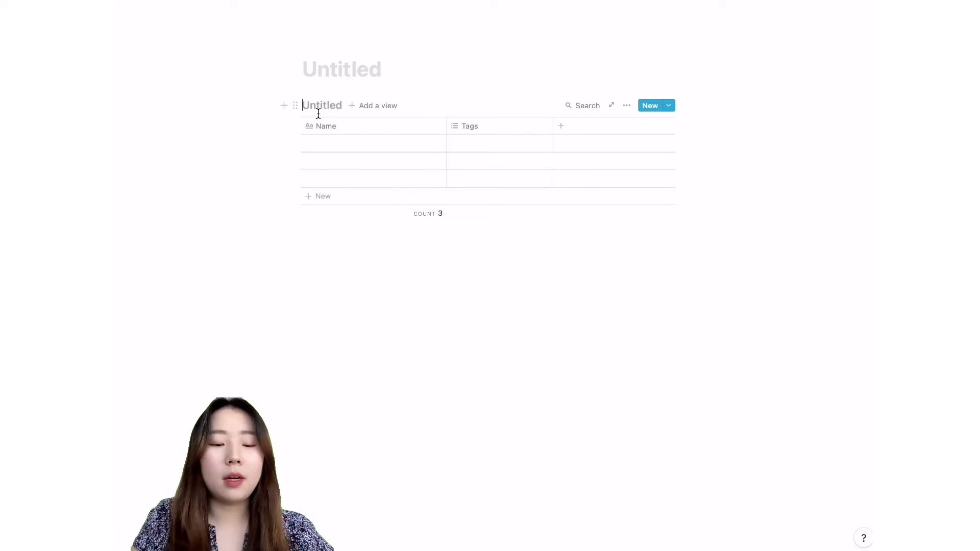
Title the table 'HPO Axis' and turn the Tags column into a Date property
{"action": "type", "text": "HPO Axis"}
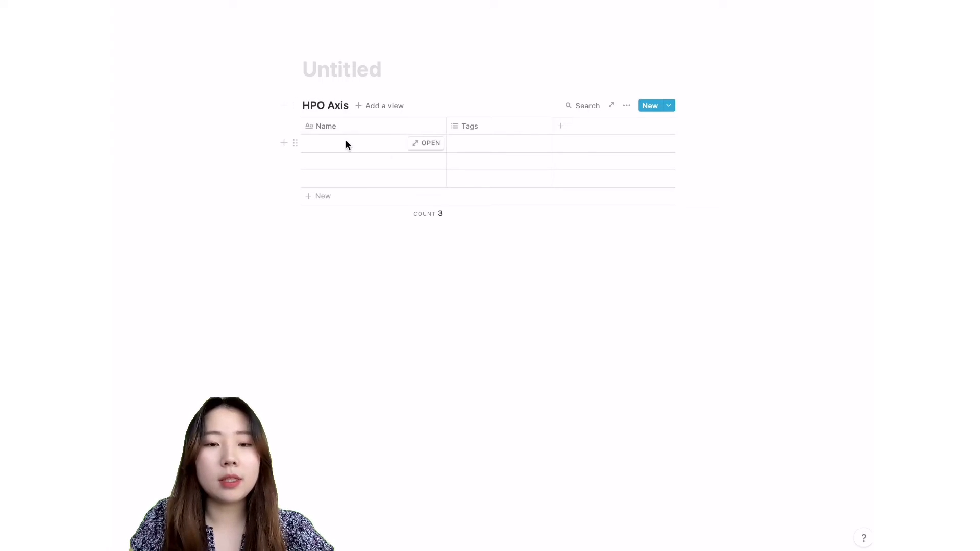
{"action": "left_click", "coordinate": [373, 143]}
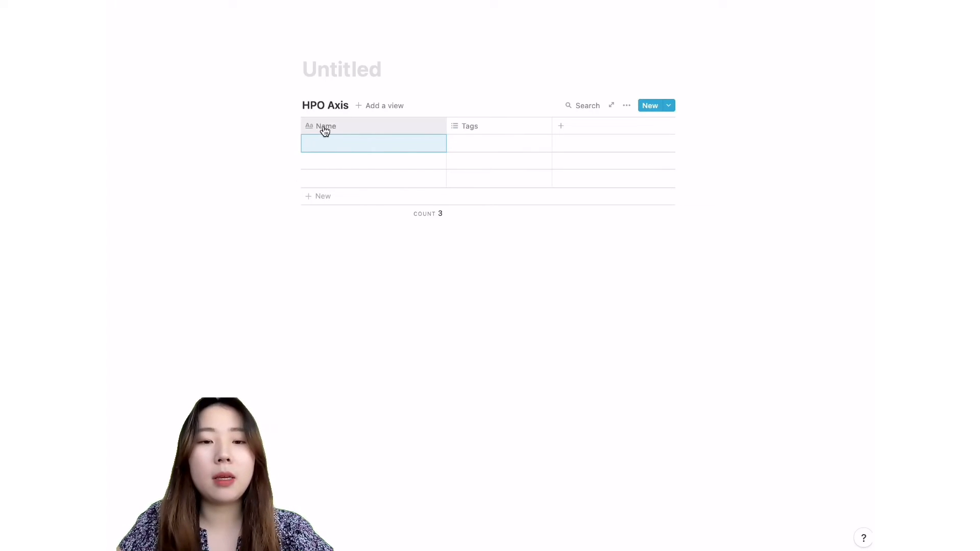
{"action": "left_click", "coordinate": [469, 125]}
{"action": "type", "text": "Date"}
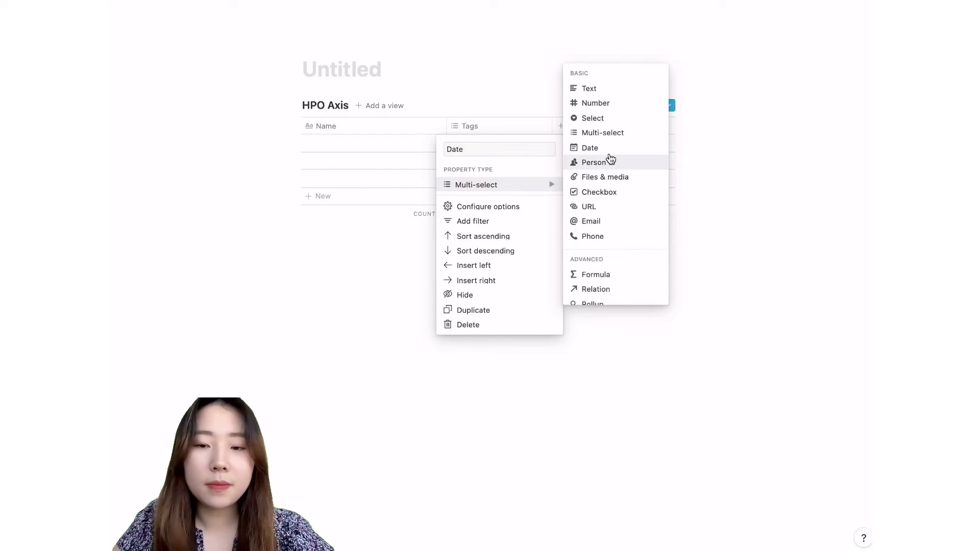
{"action": "left_click", "coordinate": [588, 148]}
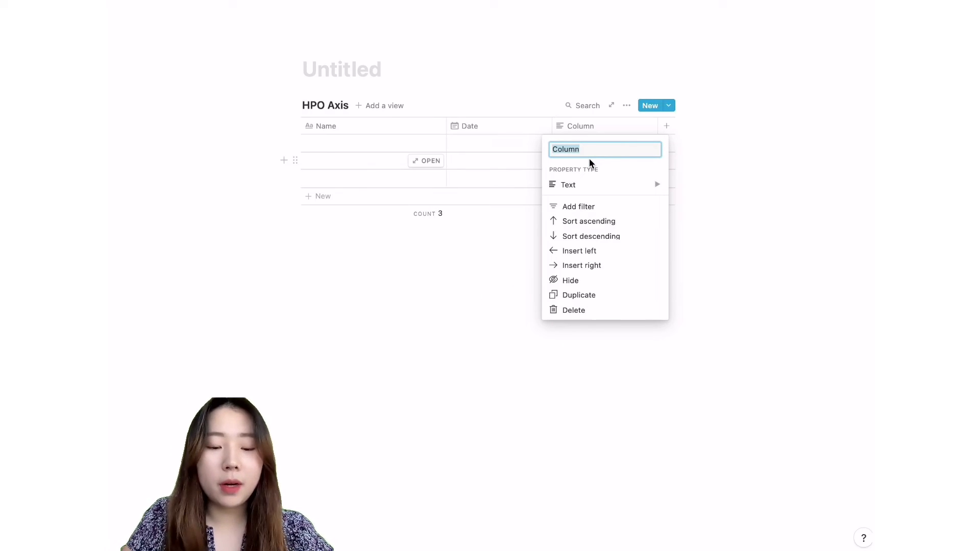
Add a Review? checkbox column and an Understanding column with row ratings
{"action": "type", "text": "Review?"}
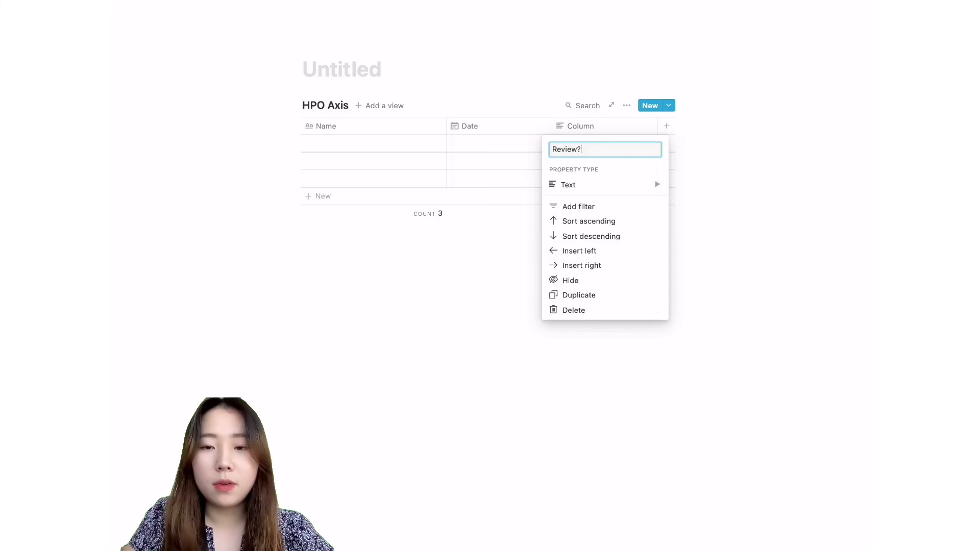
{"action": "left_click", "coordinate": [568, 184]}
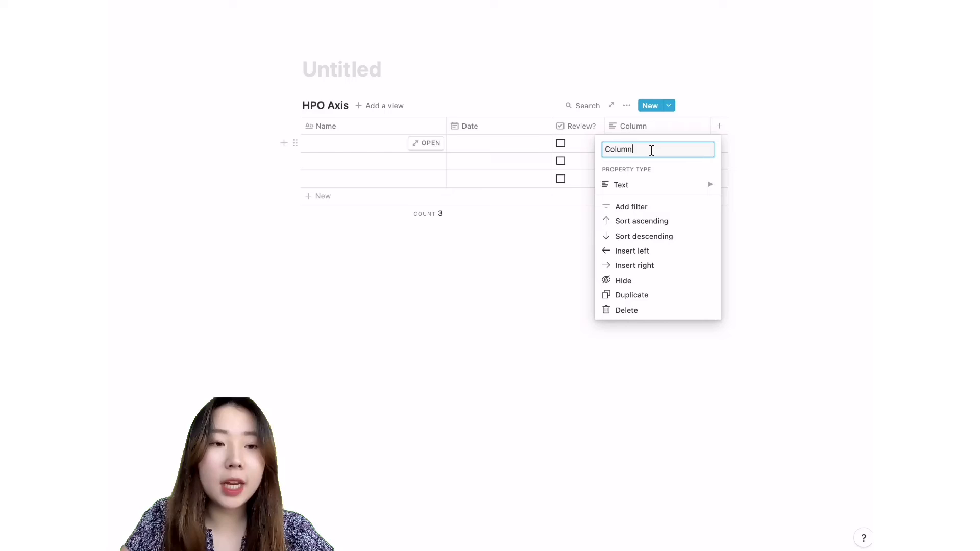
{"action": "type", "text": "U"}
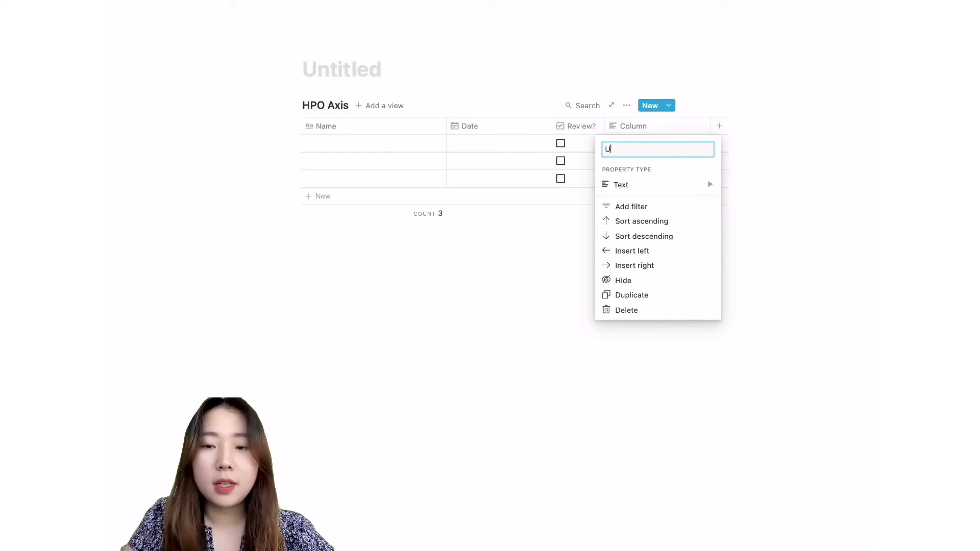
{"action": "type", "text": "nderstanding"}
{"action": "left_click", "coordinate": [657, 143]}
{"action": "type", "text": "Bad"}
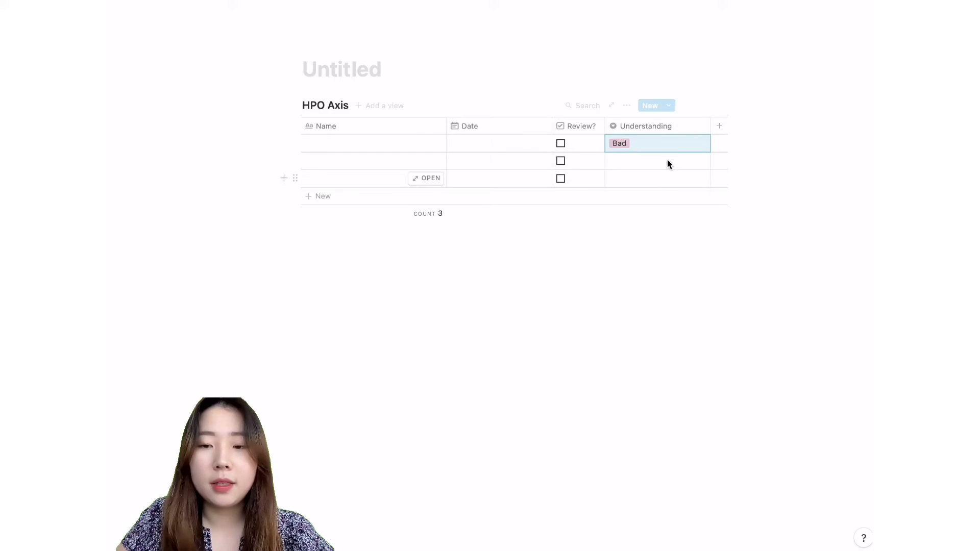
{"action": "left_click", "coordinate": [656, 143]}
{"action": "type", "text": "Action"}
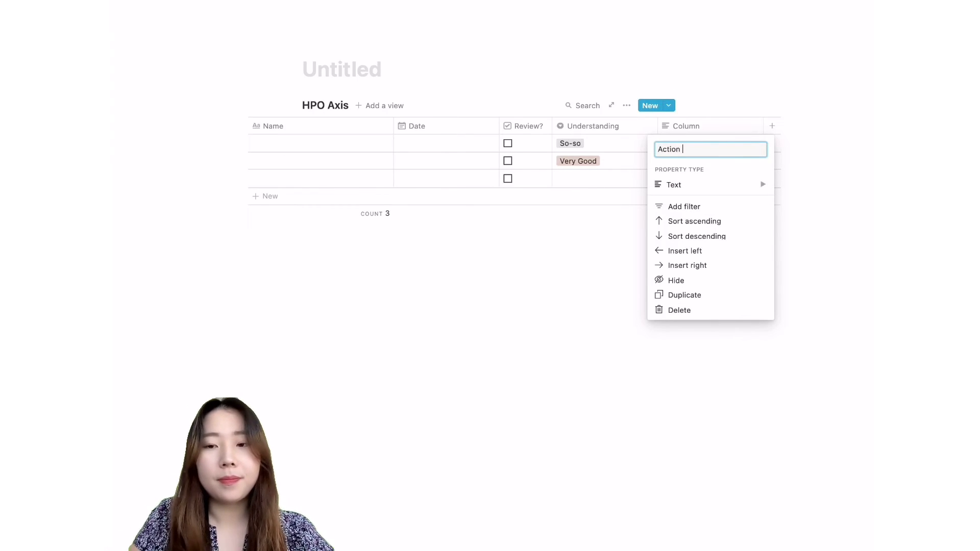
Complete the new HPO Axis column name 'Action Items' and return to the Week 26 table
{"action": "type", "text": "Items"}
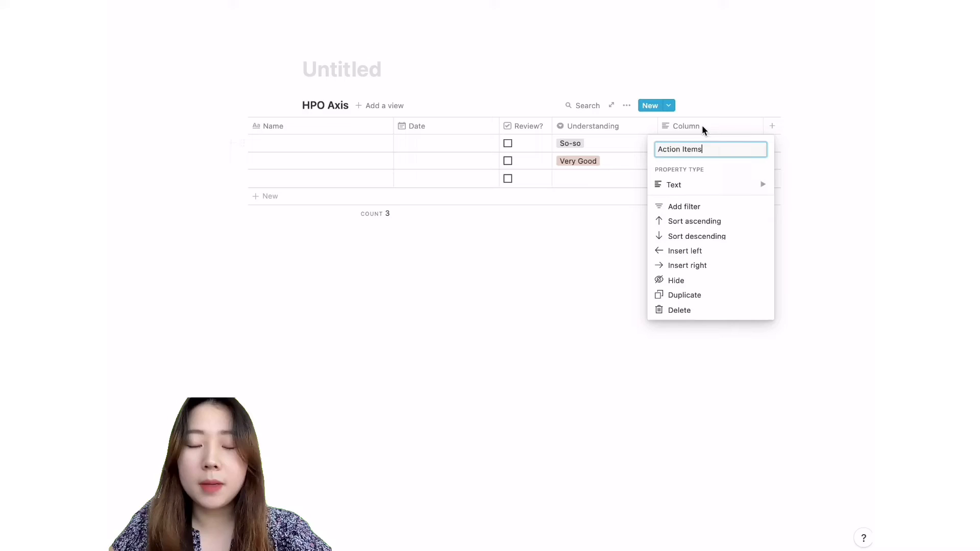
{"action": "left_click", "coordinate": [674, 184]}
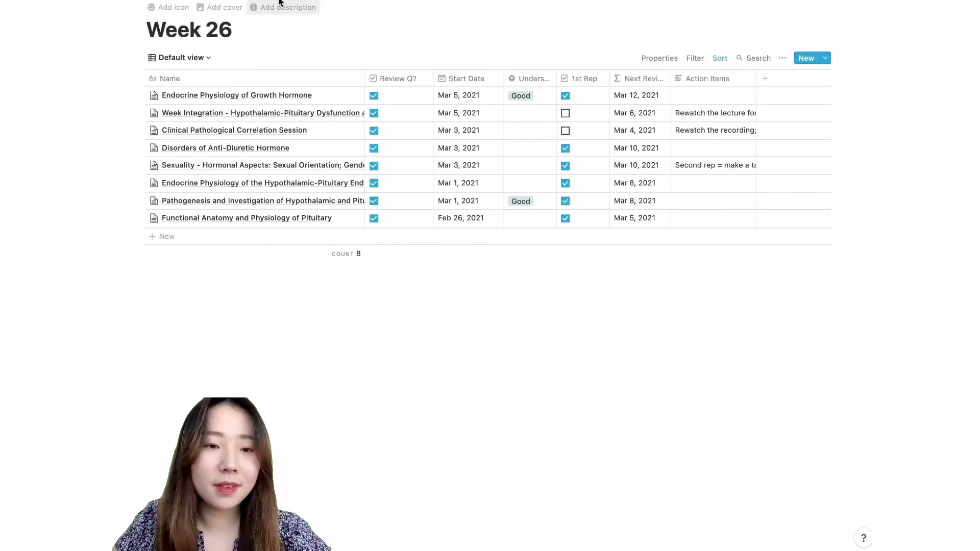
Scroll down and right through the MEDD 412 page to the Exam board's review checkboxes
{"action": "scroll", "scroll_direction": "down", "scroll_amount": 3}
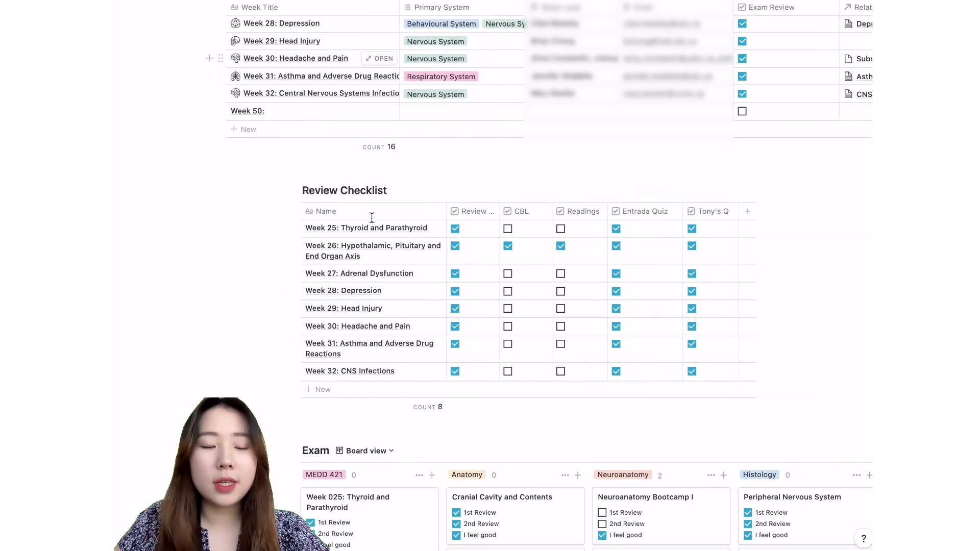
{"action": "scroll", "scroll_direction": "down", "scroll_amount": 3}
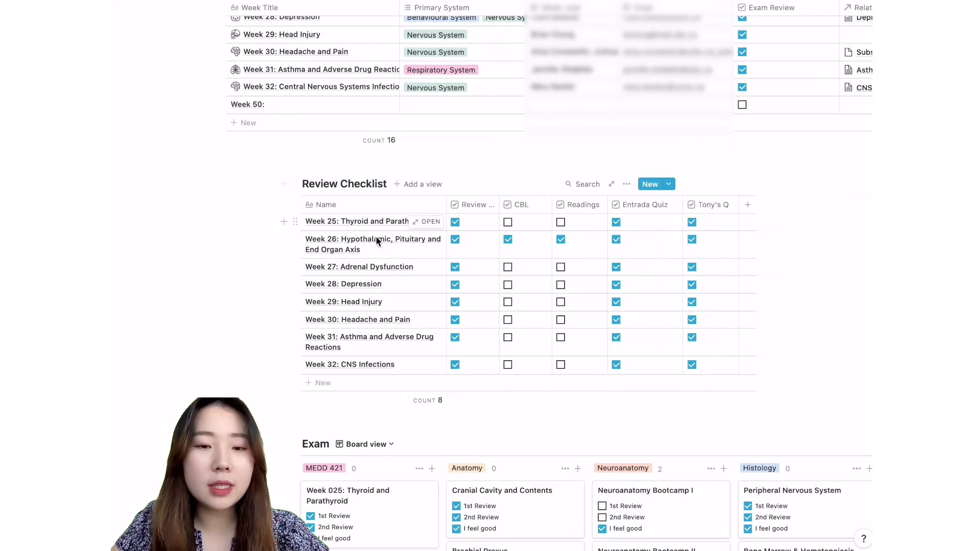
{"action": "mouse_move", "coordinate": [407, 364]}
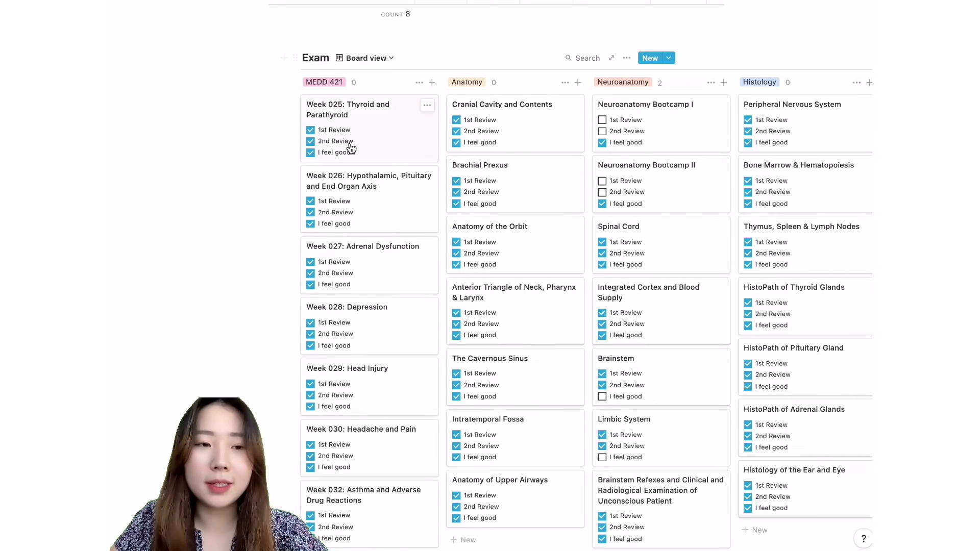
{"action": "scroll", "scroll_direction": "right", "scroll_amount": 3}
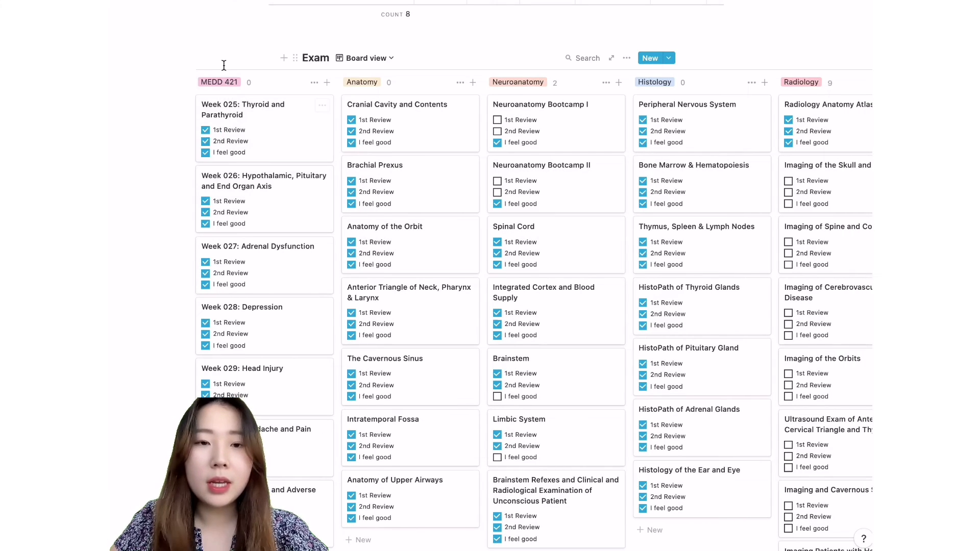
{"action": "mouse_move", "coordinate": [175, 148]}
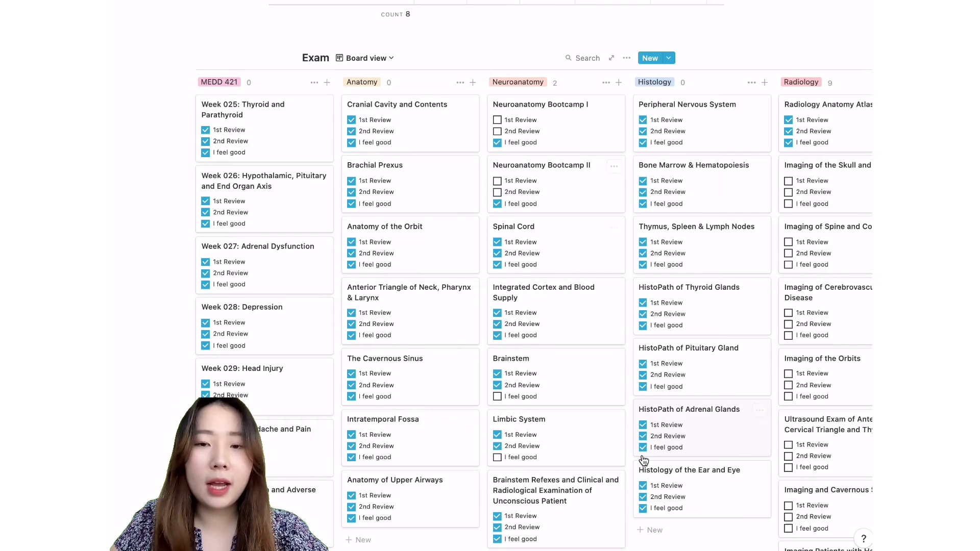
{"action": "scroll", "scroll_direction": "right", "scroll_amount": 3}
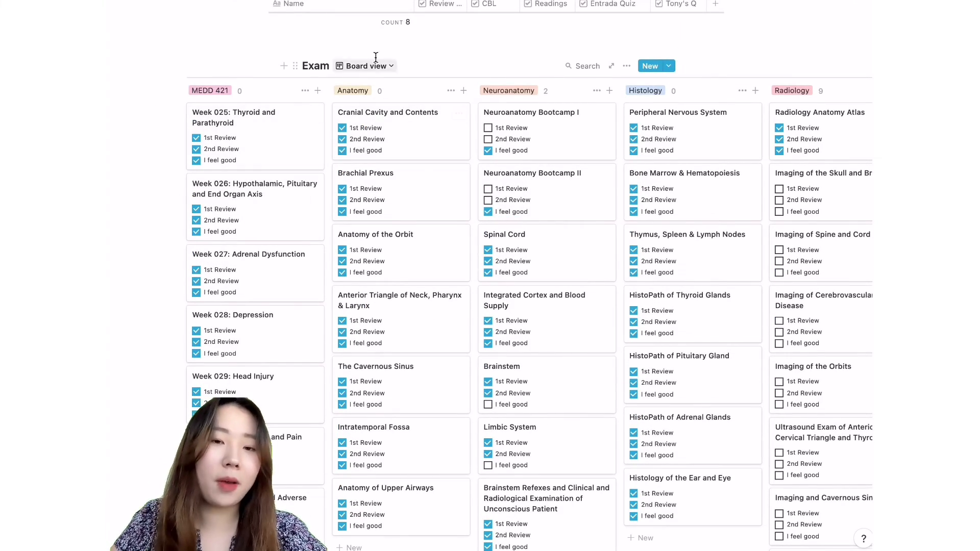
Create an 'Exam Review' page with an inline board named 'Exam review'
{"action": "left_click", "coordinate": [651, 65]}
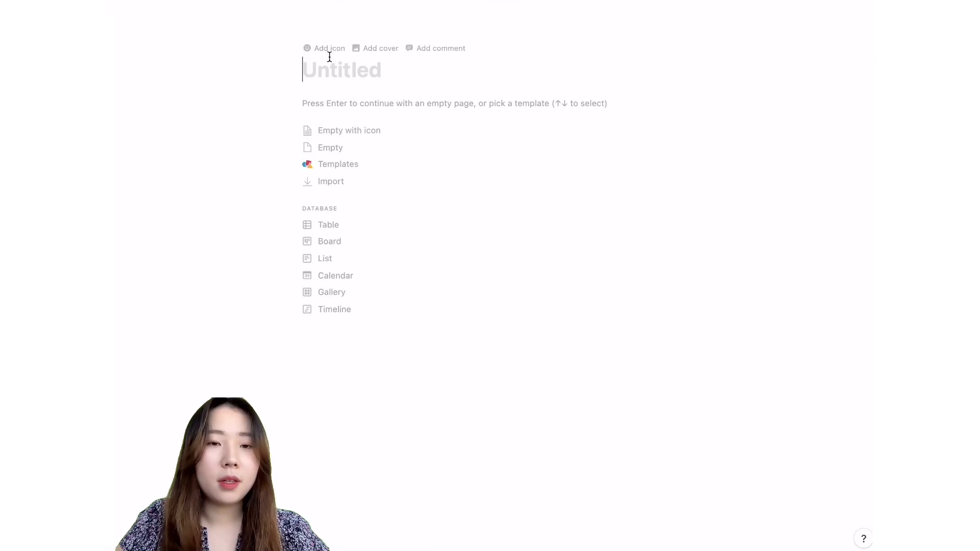
{"action": "type", "text": "Exam Review"}
{"action": "left_click", "coordinate": [457, 103]}
{"action": "type", "text": "/"}
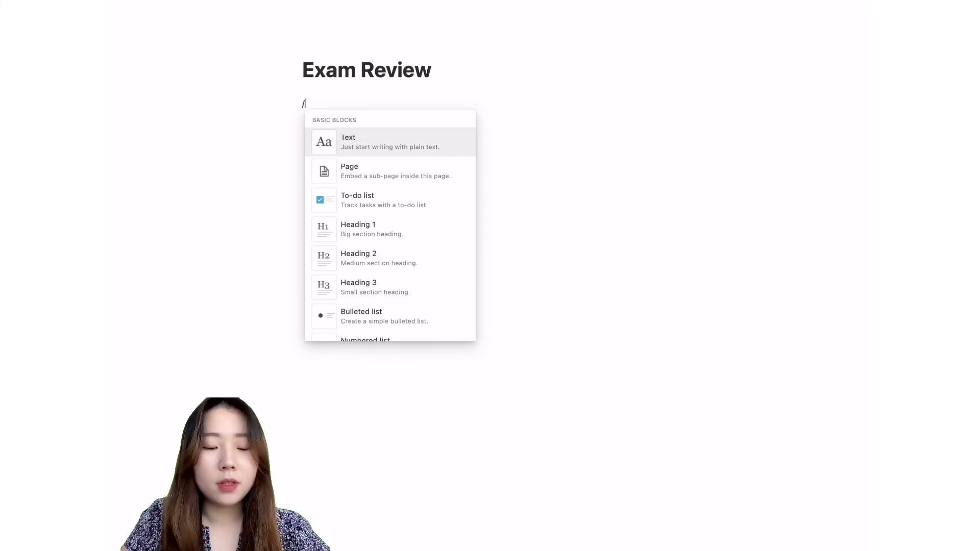
{"action": "type", "text": "board"}
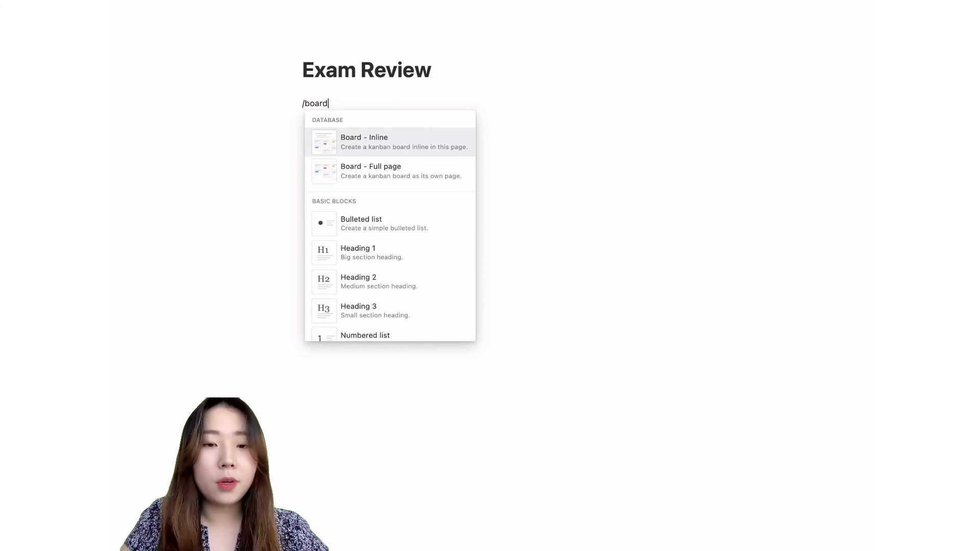
{"action": "left_click", "coordinate": [364, 142]}
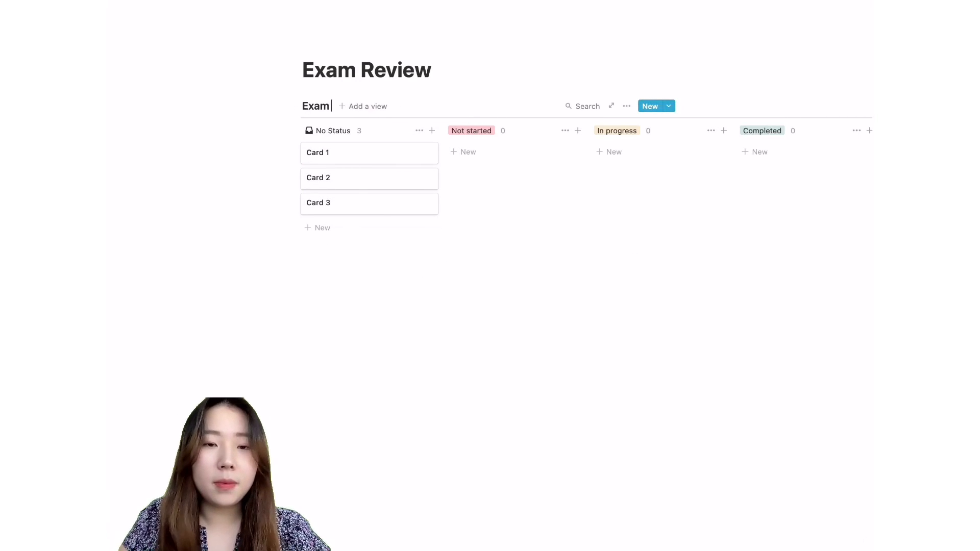
{"action": "type", "text": "review"}
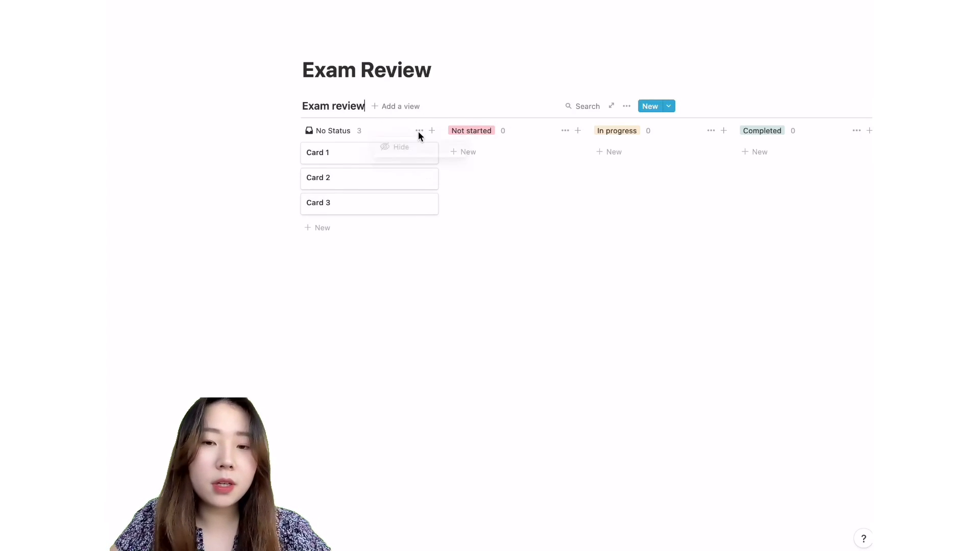
Hide No Status, rename groups to Neuroanatomy and Anatomy, and add 'Week 3: Pregnancy'
{"action": "left_click", "coordinate": [400, 147]}
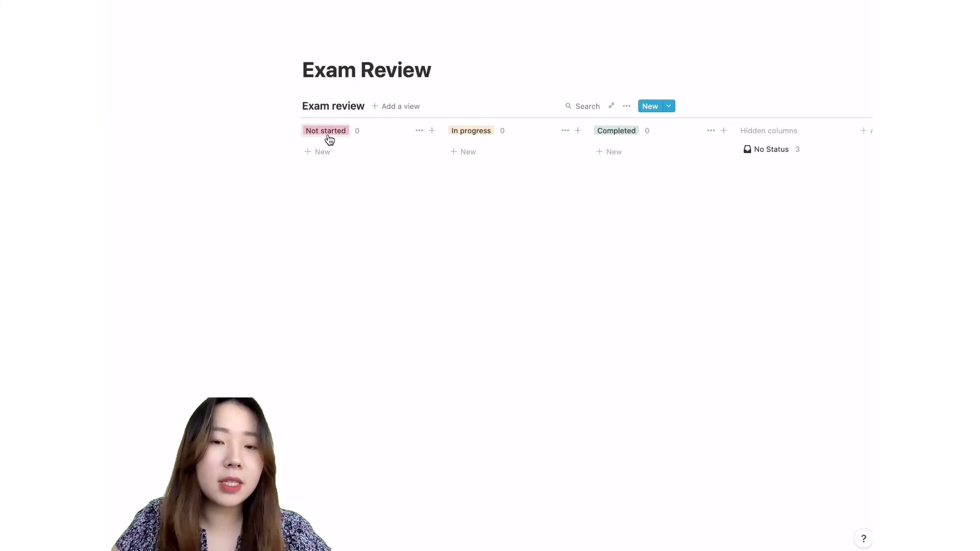
{"action": "left_click", "coordinate": [325, 131]}
{"action": "type", "text": "Anatomy"}
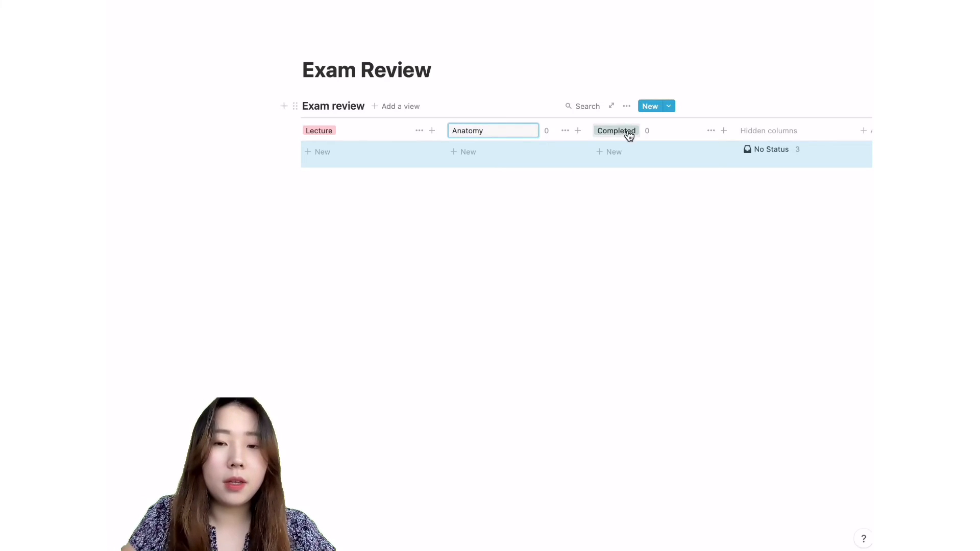
{"action": "type", "text": "Neuroanatomy"}
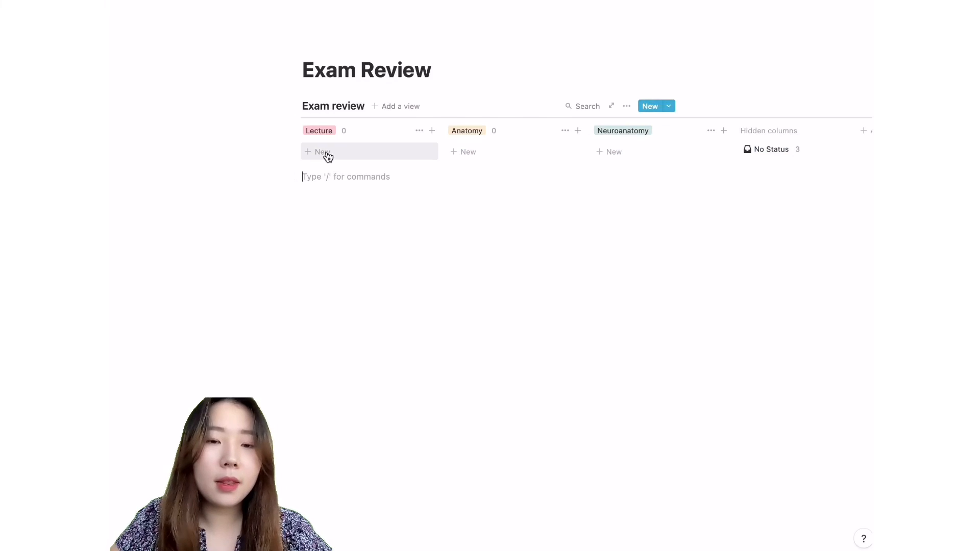
{"action": "type", "text": "W"}
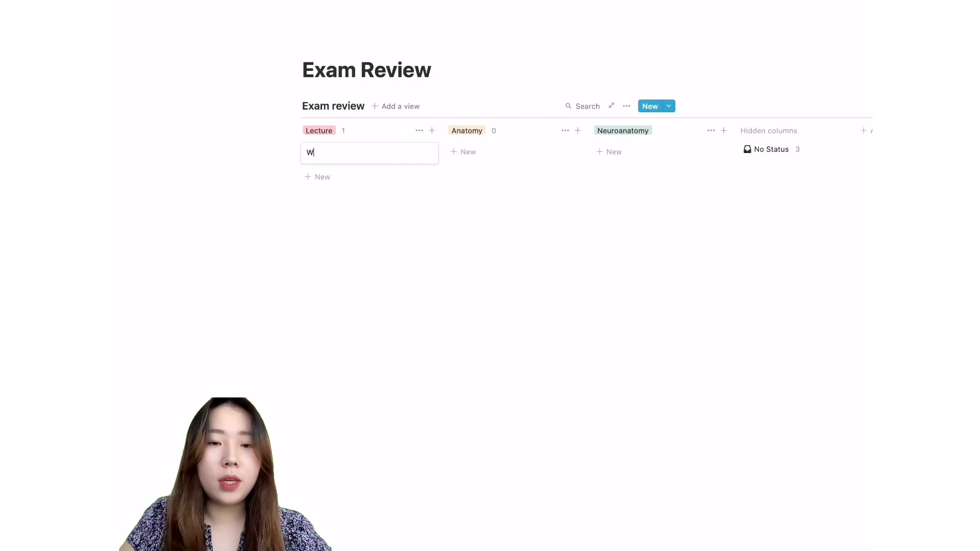
{"action": "type", "text": "eek 3: P"}
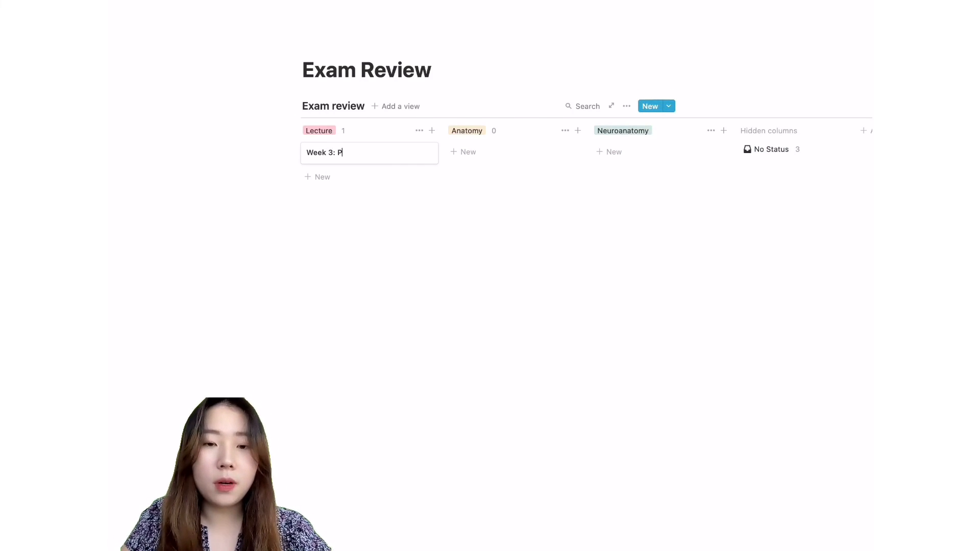
{"action": "type", "text": "regnancy"}
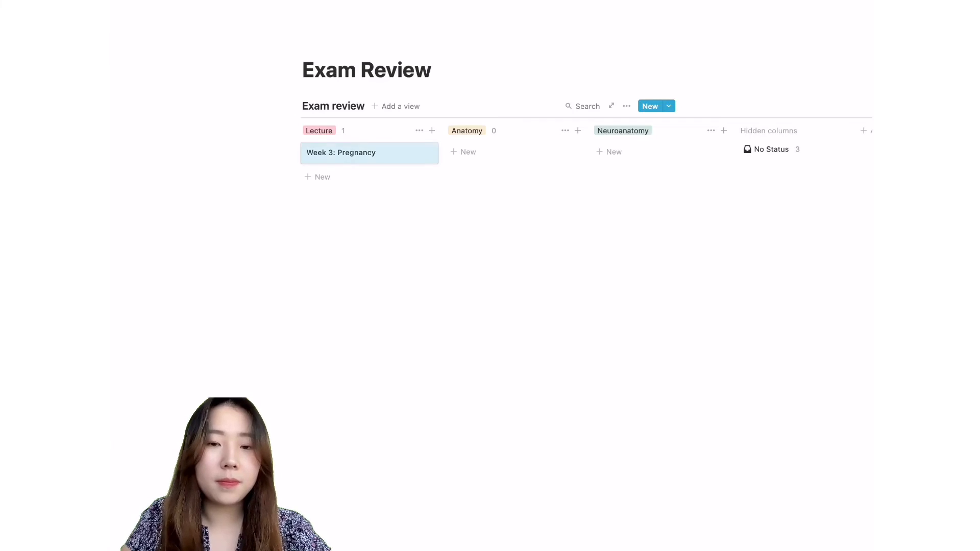
{"action": "type", "text": "Anatomy of Brachial Plexus"}
{"action": "type", "text": "Cranial Nerves"}
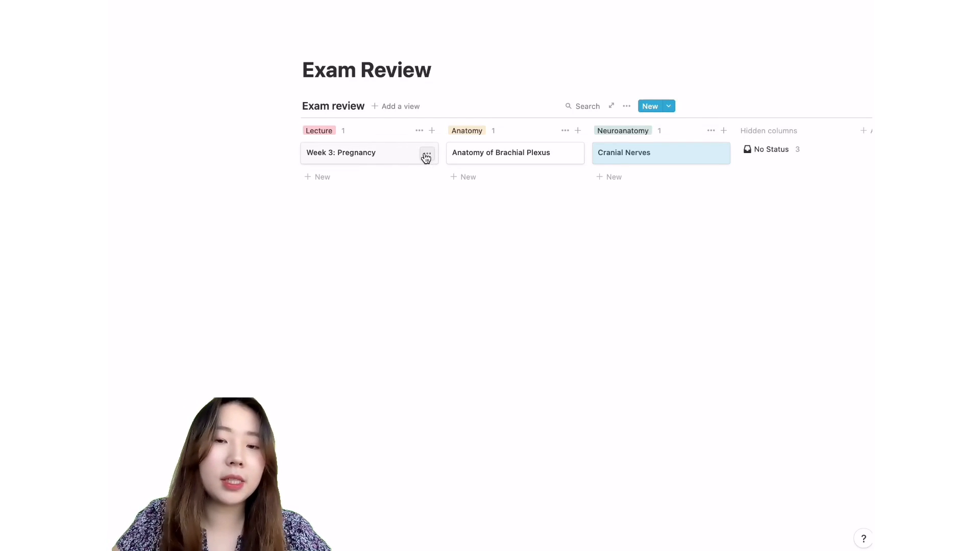
Add Review #1, Review #2 and I feel good checkbox properties to the Week 3: Pregnancy card
{"action": "left_click", "coordinate": [341, 153]}
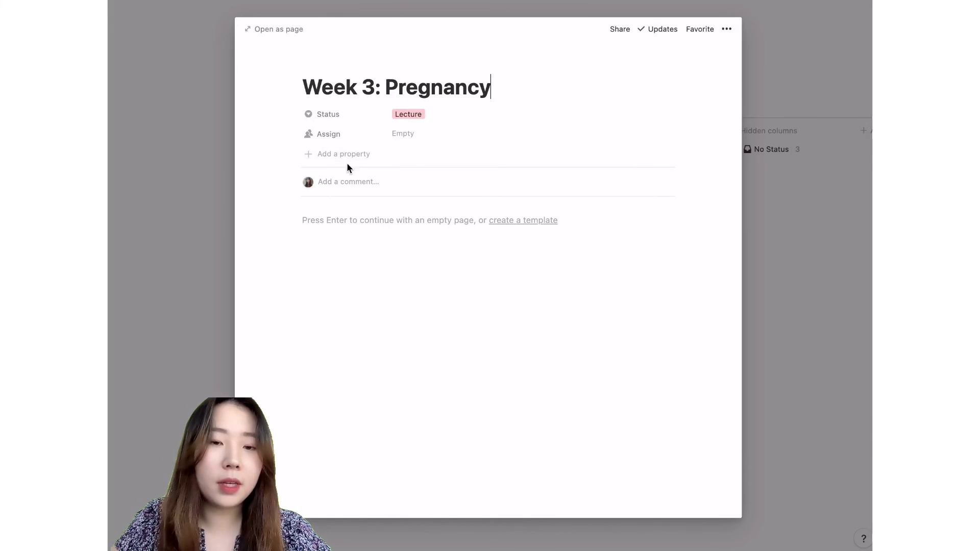
{"action": "left_click", "coordinate": [343, 154]}
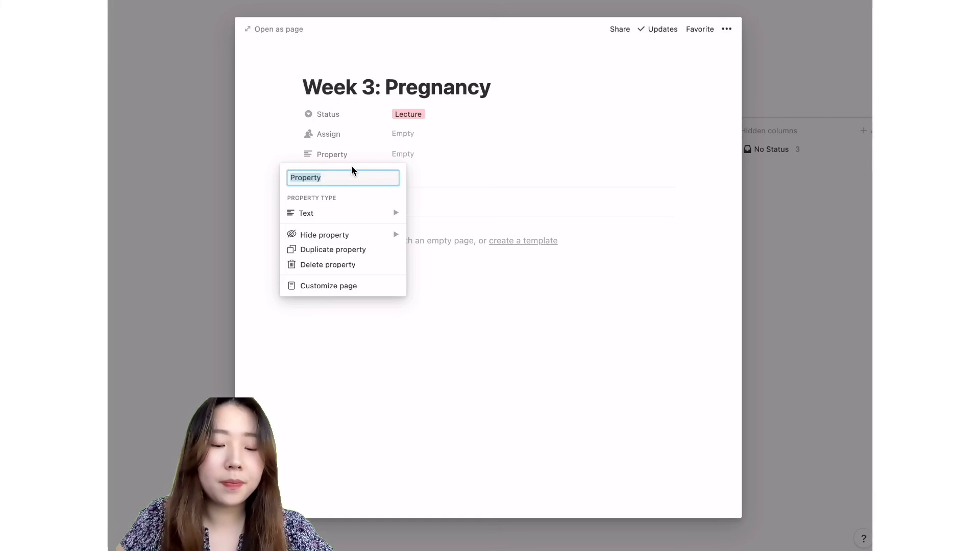
{"action": "type", "text": "Review #"}
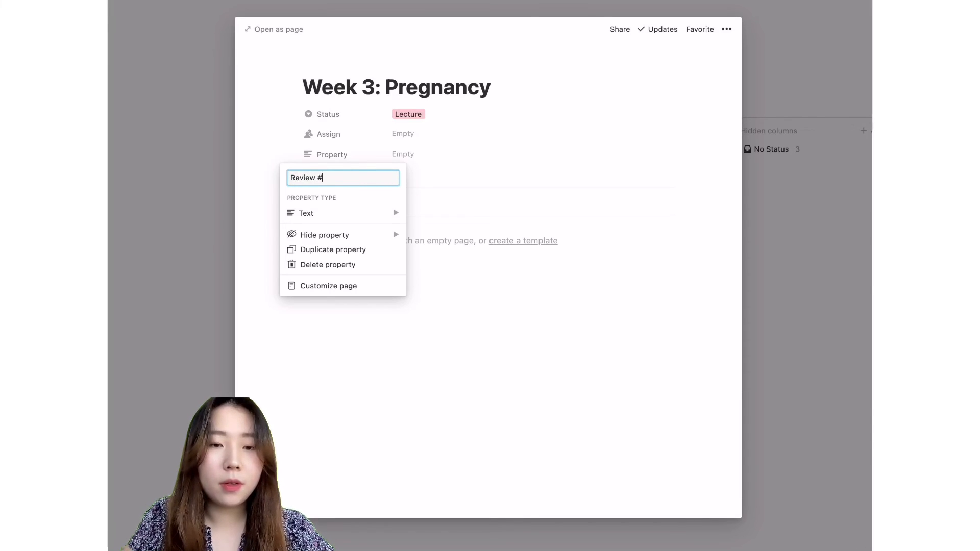
{"action": "type", "text": "1"}
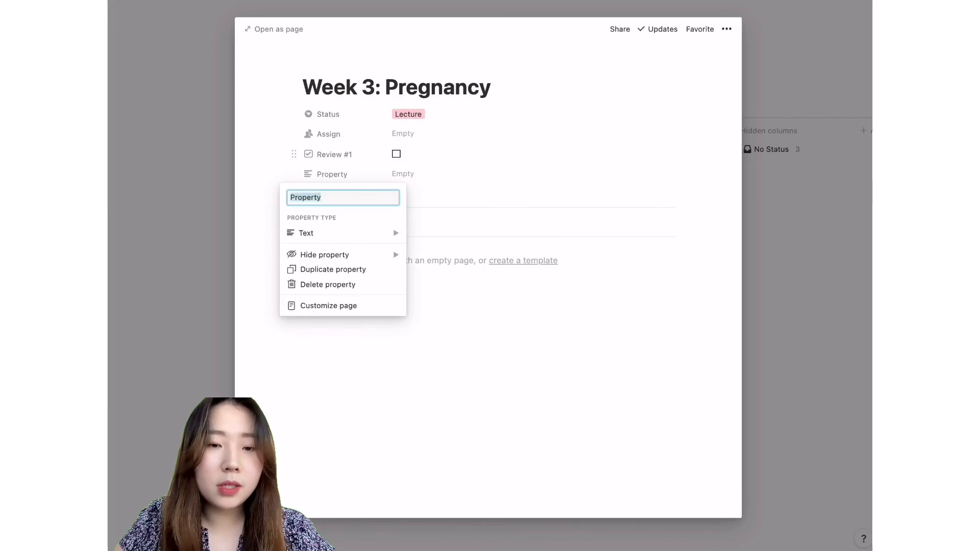
{"action": "type", "text": "Review #2"}
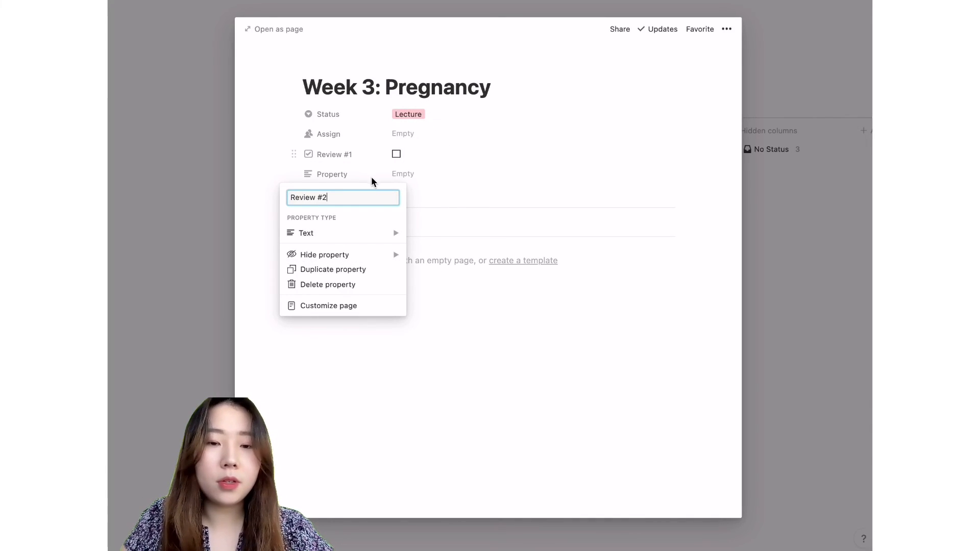
{"action": "left_click", "coordinate": [305, 232]}
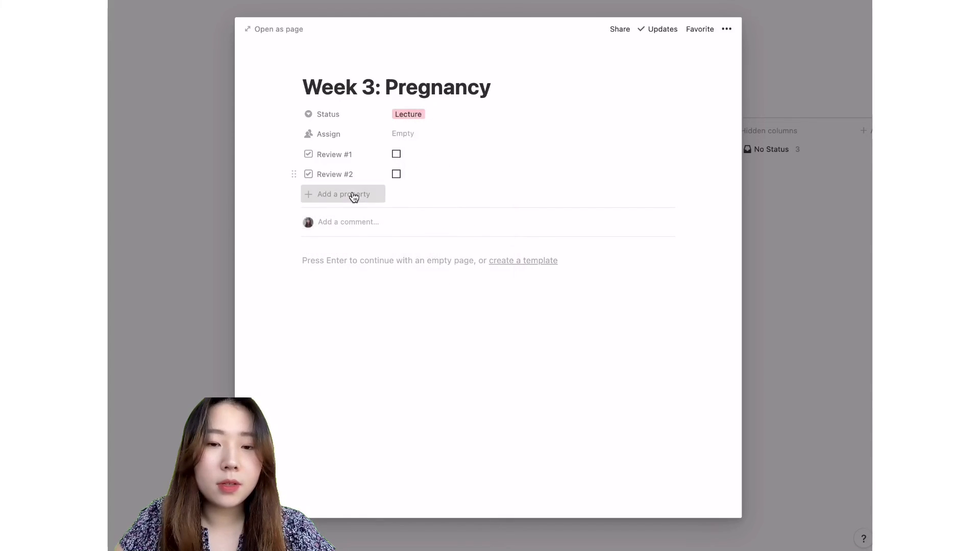
{"action": "left_click", "coordinate": [342, 194]}
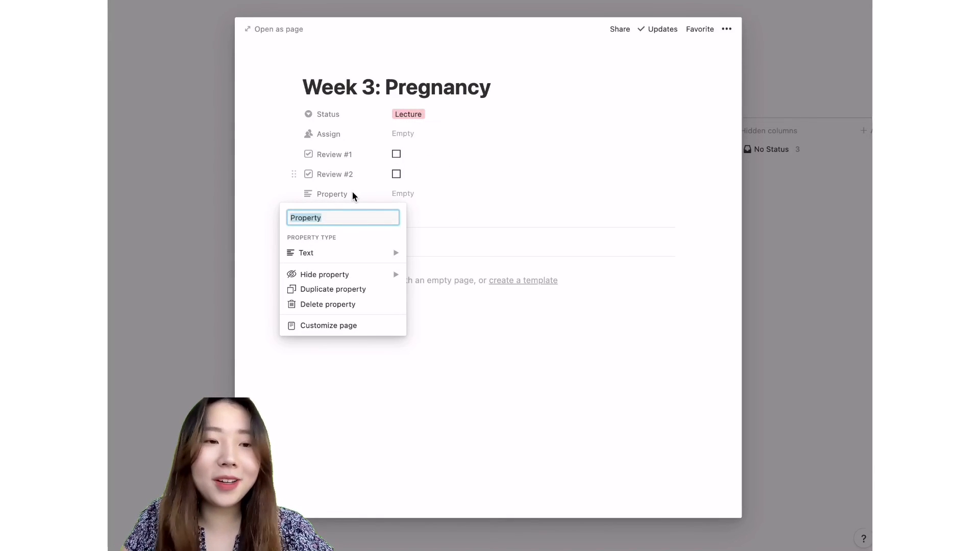
{"action": "type", "text": "I feel good"}
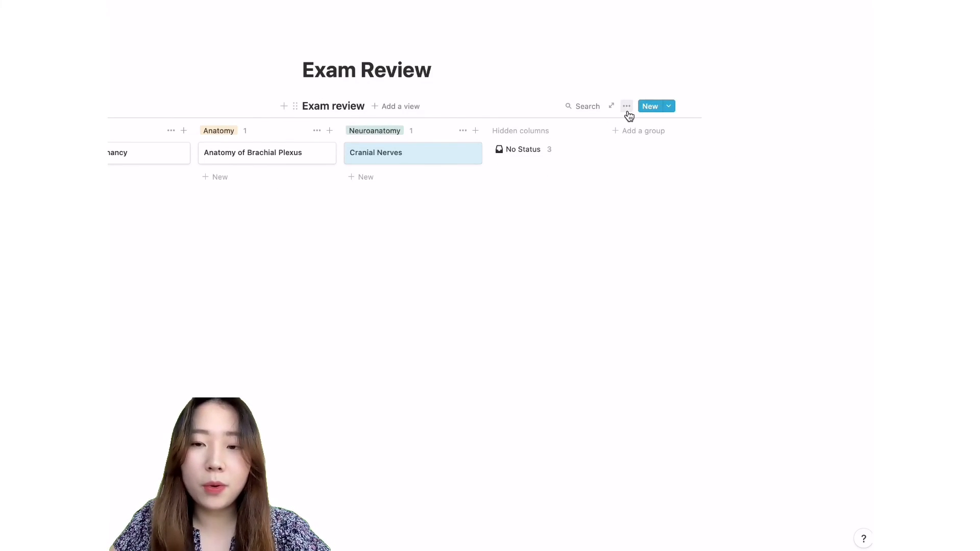
Turn on the I feel good, Review #1 and Review #2 properties in the board's Properties menu
{"action": "left_click", "coordinate": [626, 106]}
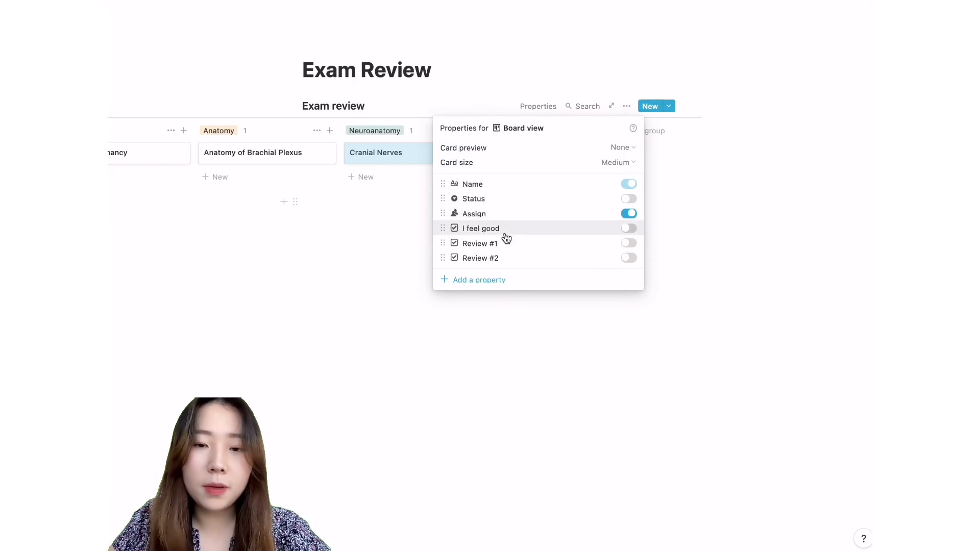
{"action": "left_click", "coordinate": [628, 243]}
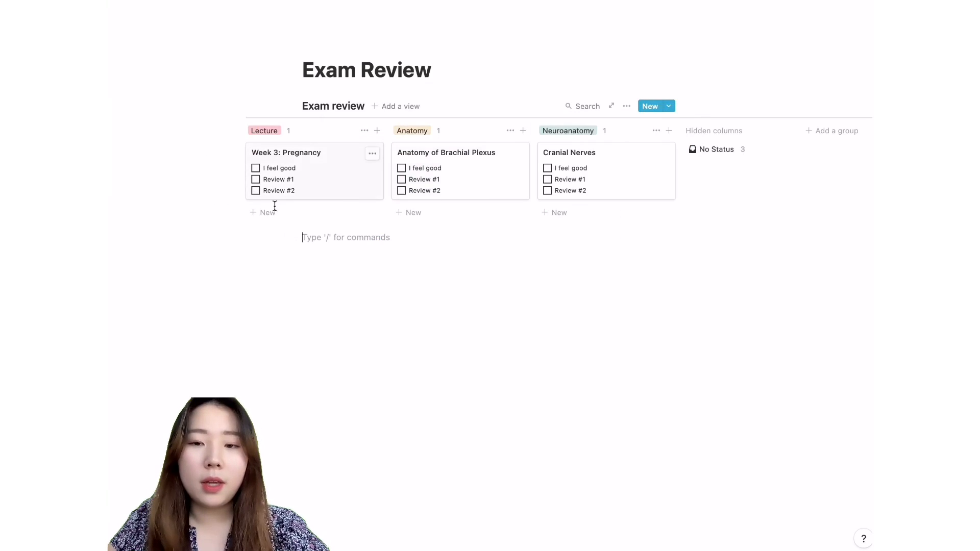
Add Week 4: GI and Week 5 cards to Lecture, then reopen Week 3: Pregnancy
{"action": "type", "text": "Week 4: GI"}
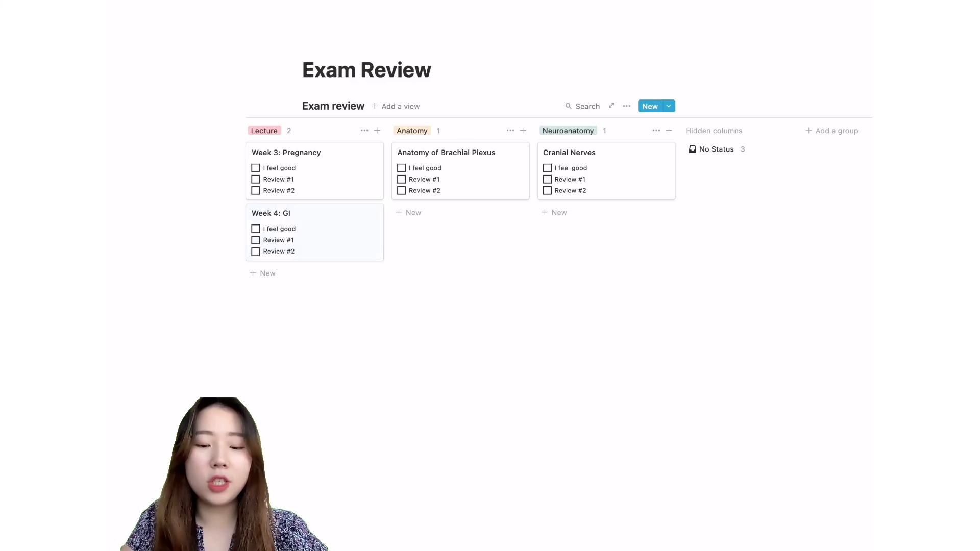
{"action": "type", "text": "Wek"}
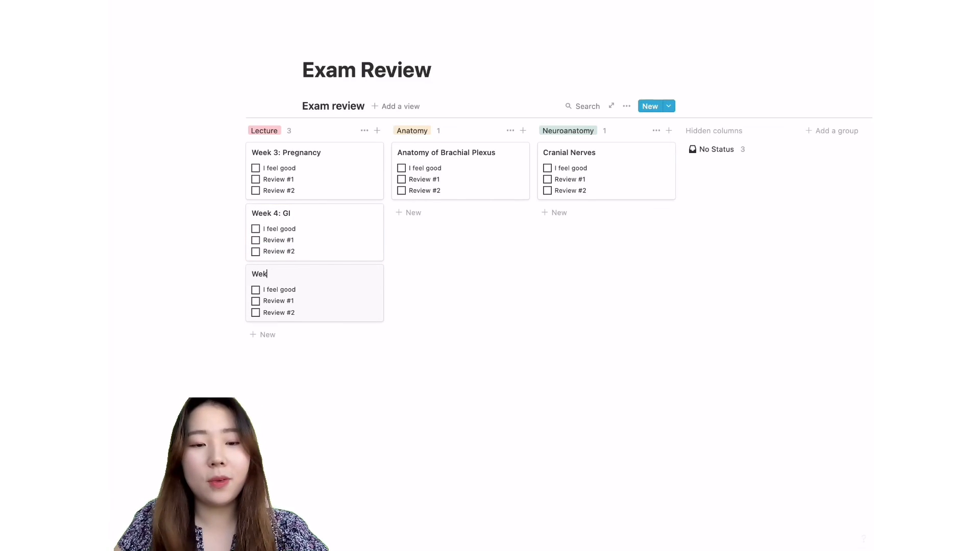
{"action": "type", "text": "Week 5.."}
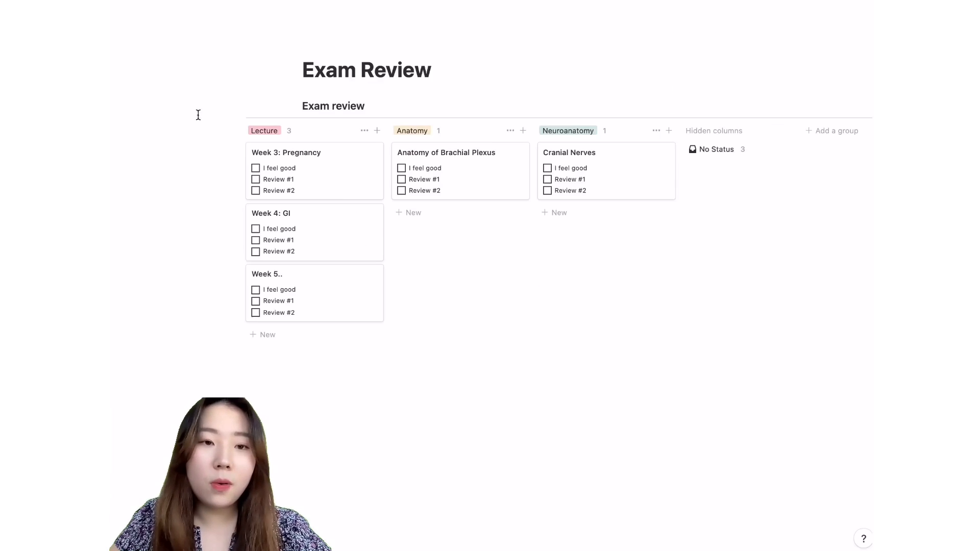
{"action": "left_click", "coordinate": [286, 153]}
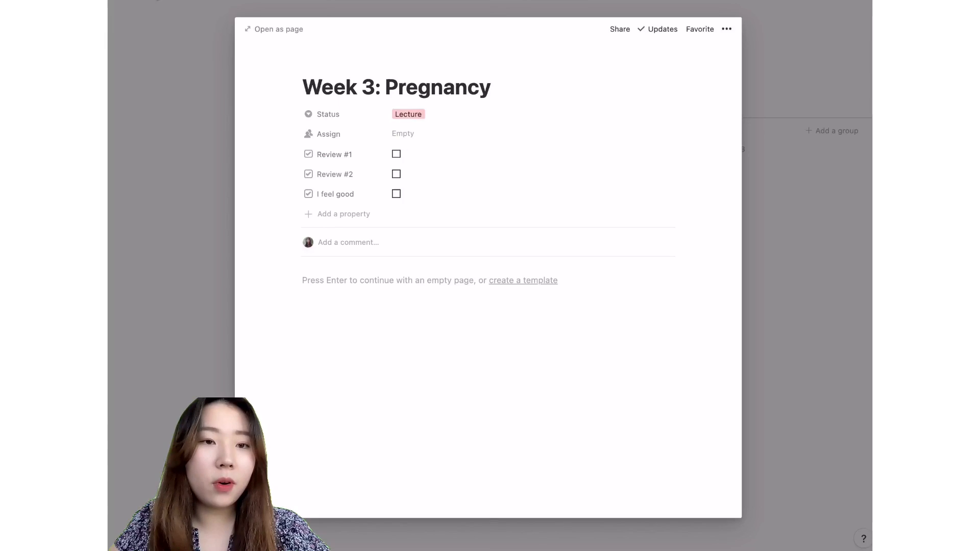